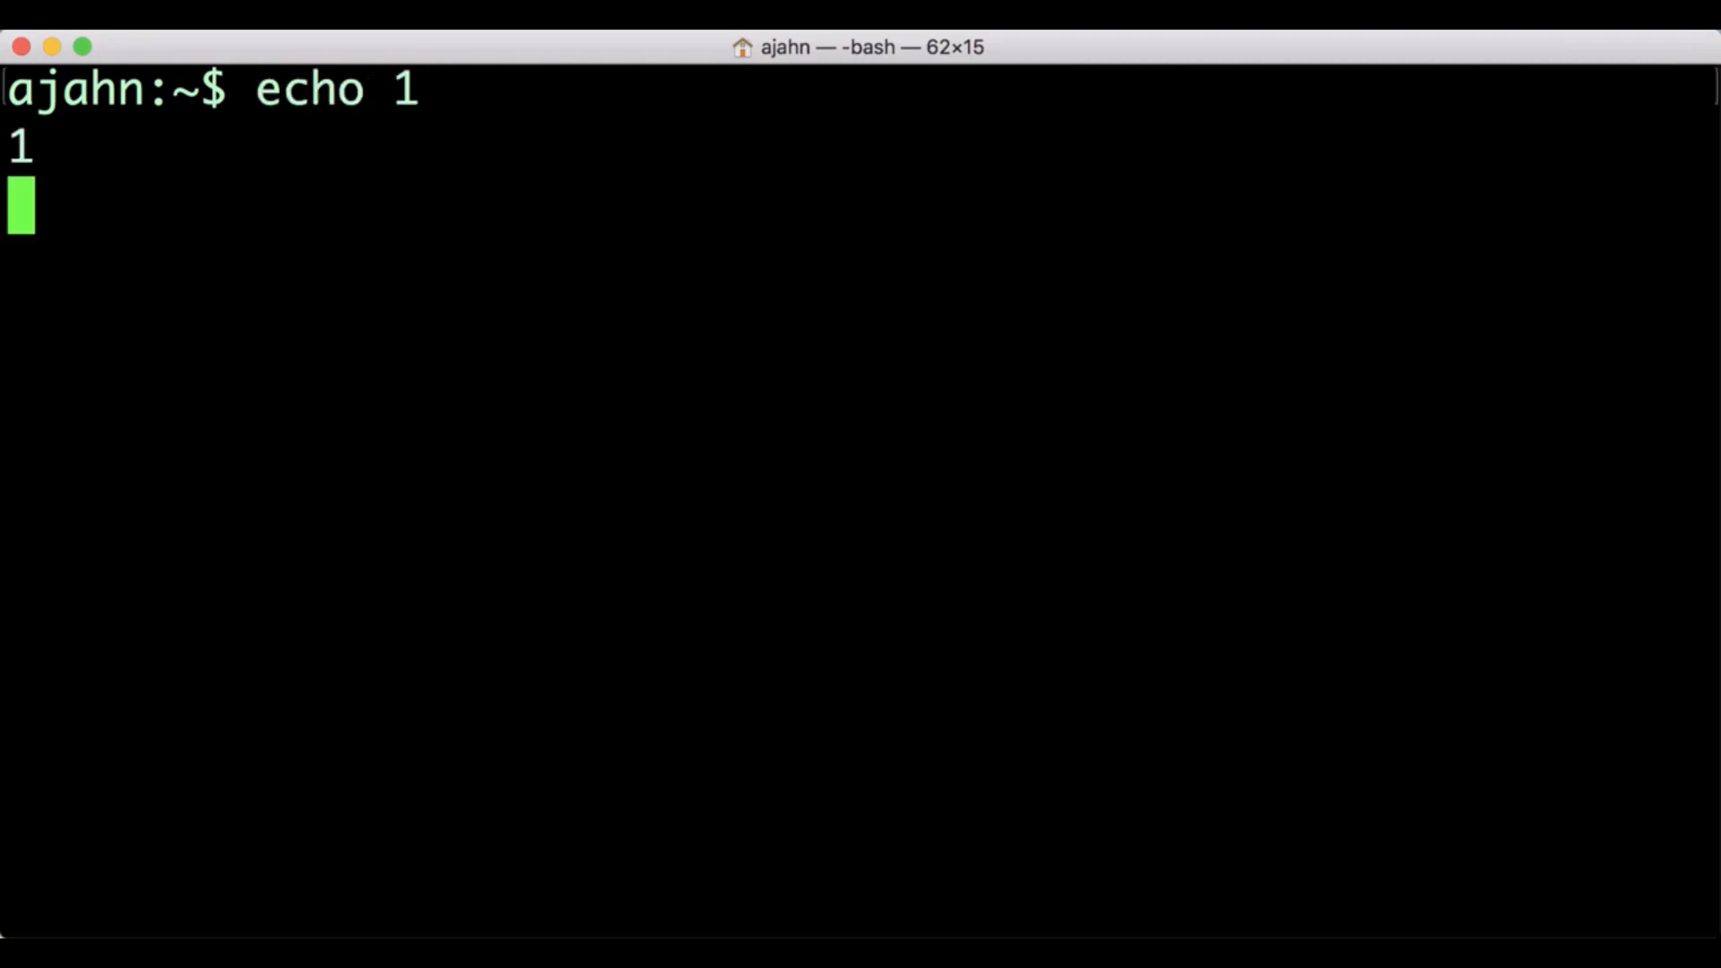
Print 1, 2 and 3 with three separate echo commands
text(echo 3)
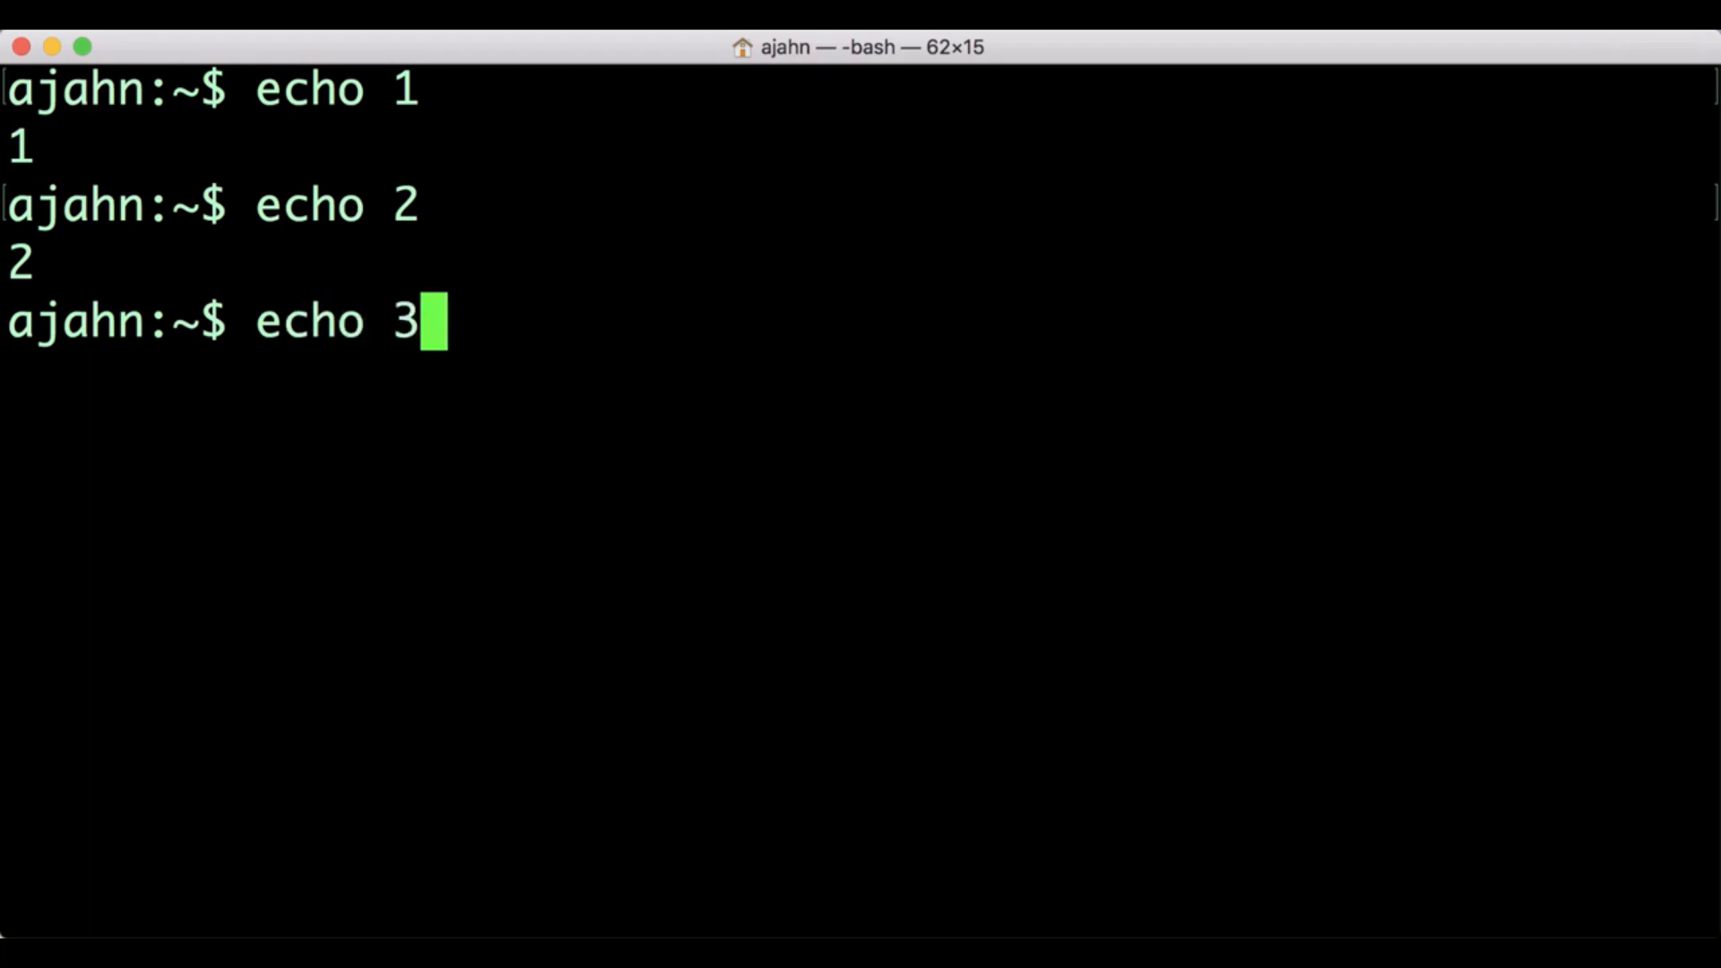
key(Return)
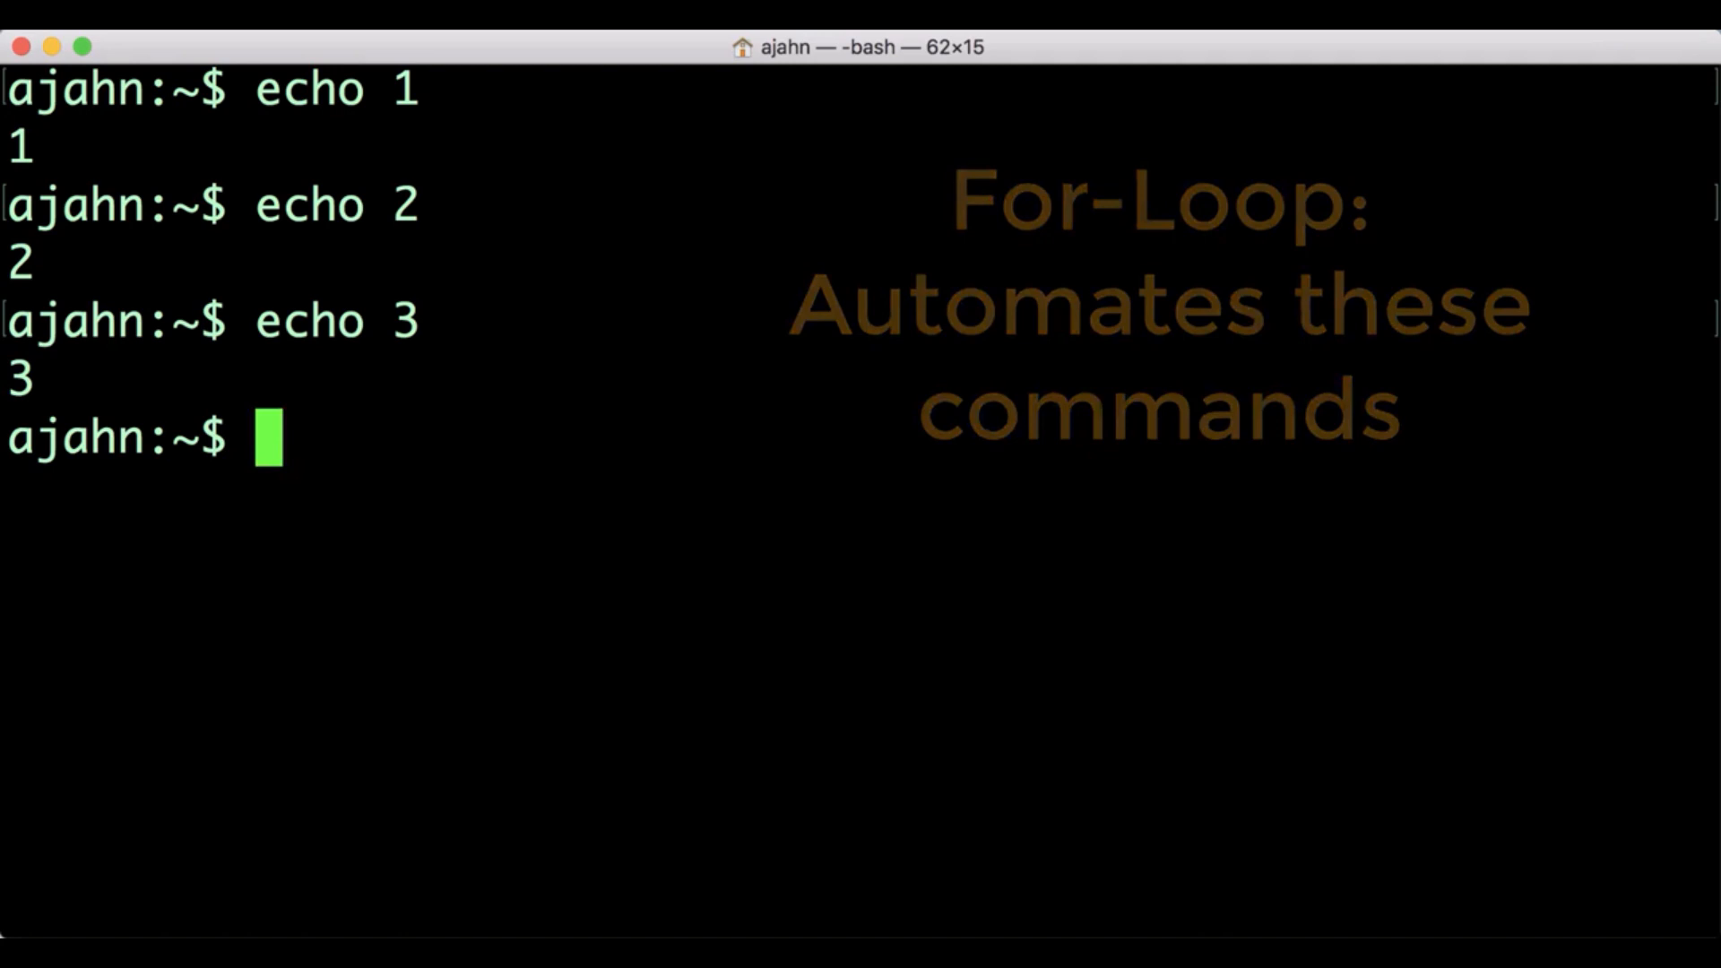
Print 1, 2, 3 with a multi-line for loop, then as 'for i in 1 2 3; do echo $i; done'
text(for i in 1 2 3)
text(do echo $i)
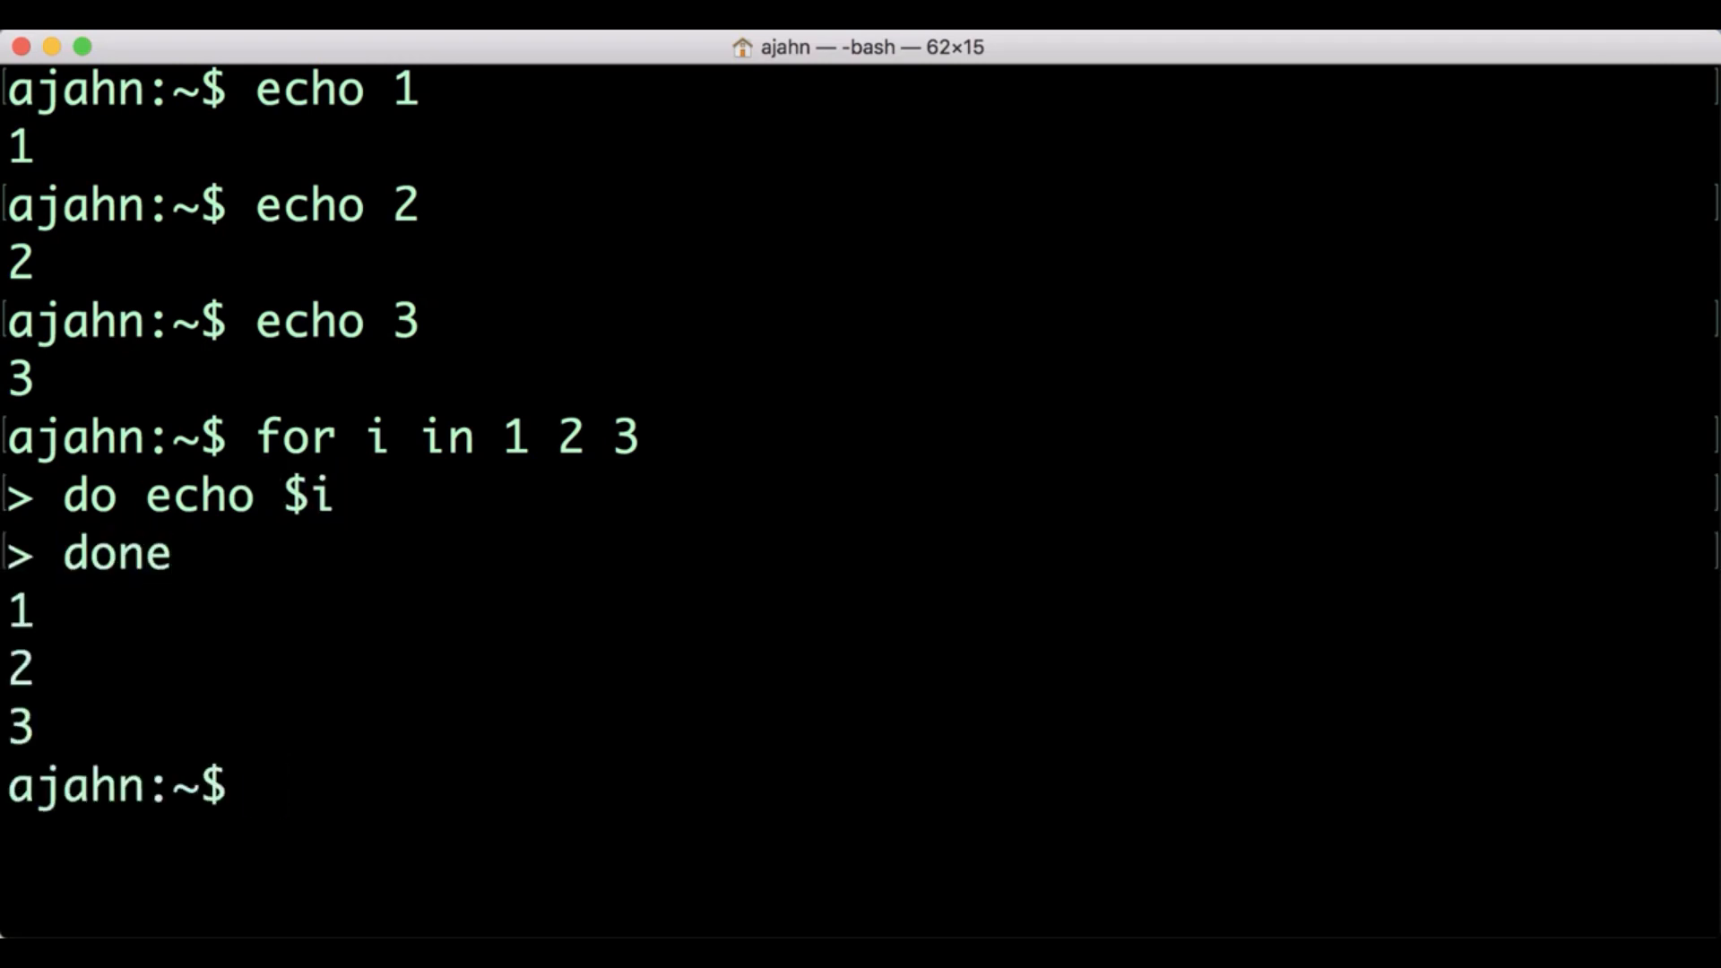
text(for i in)
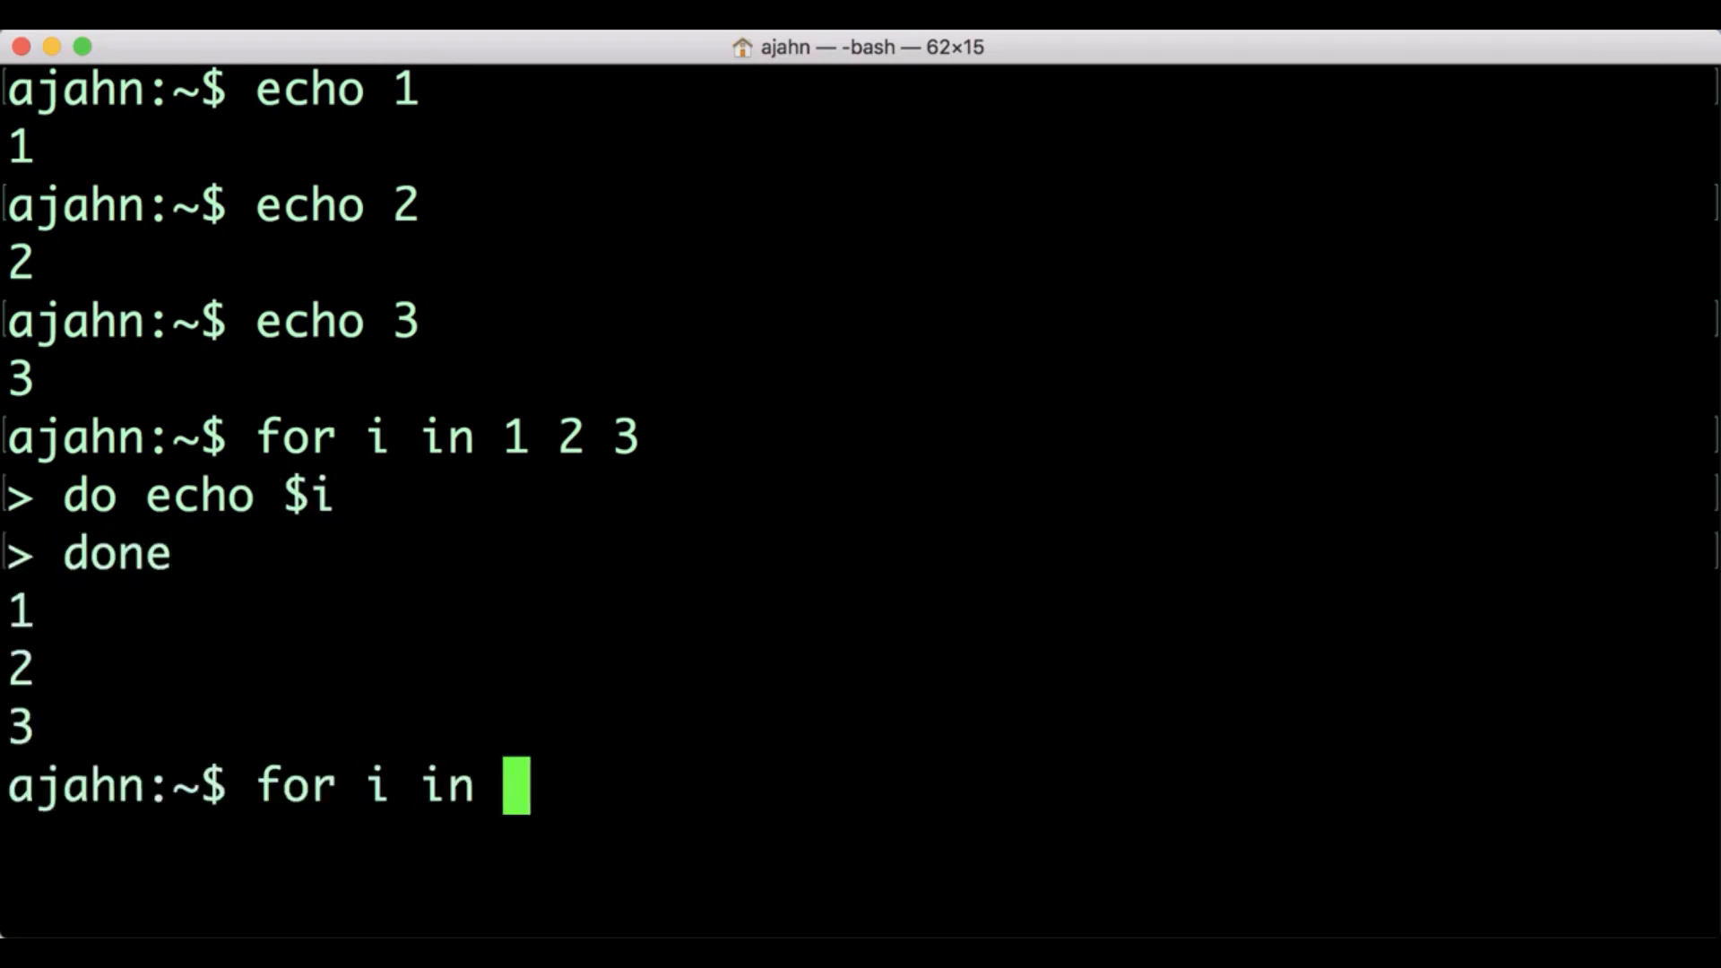
text(1 2 3; do echo $i; done)
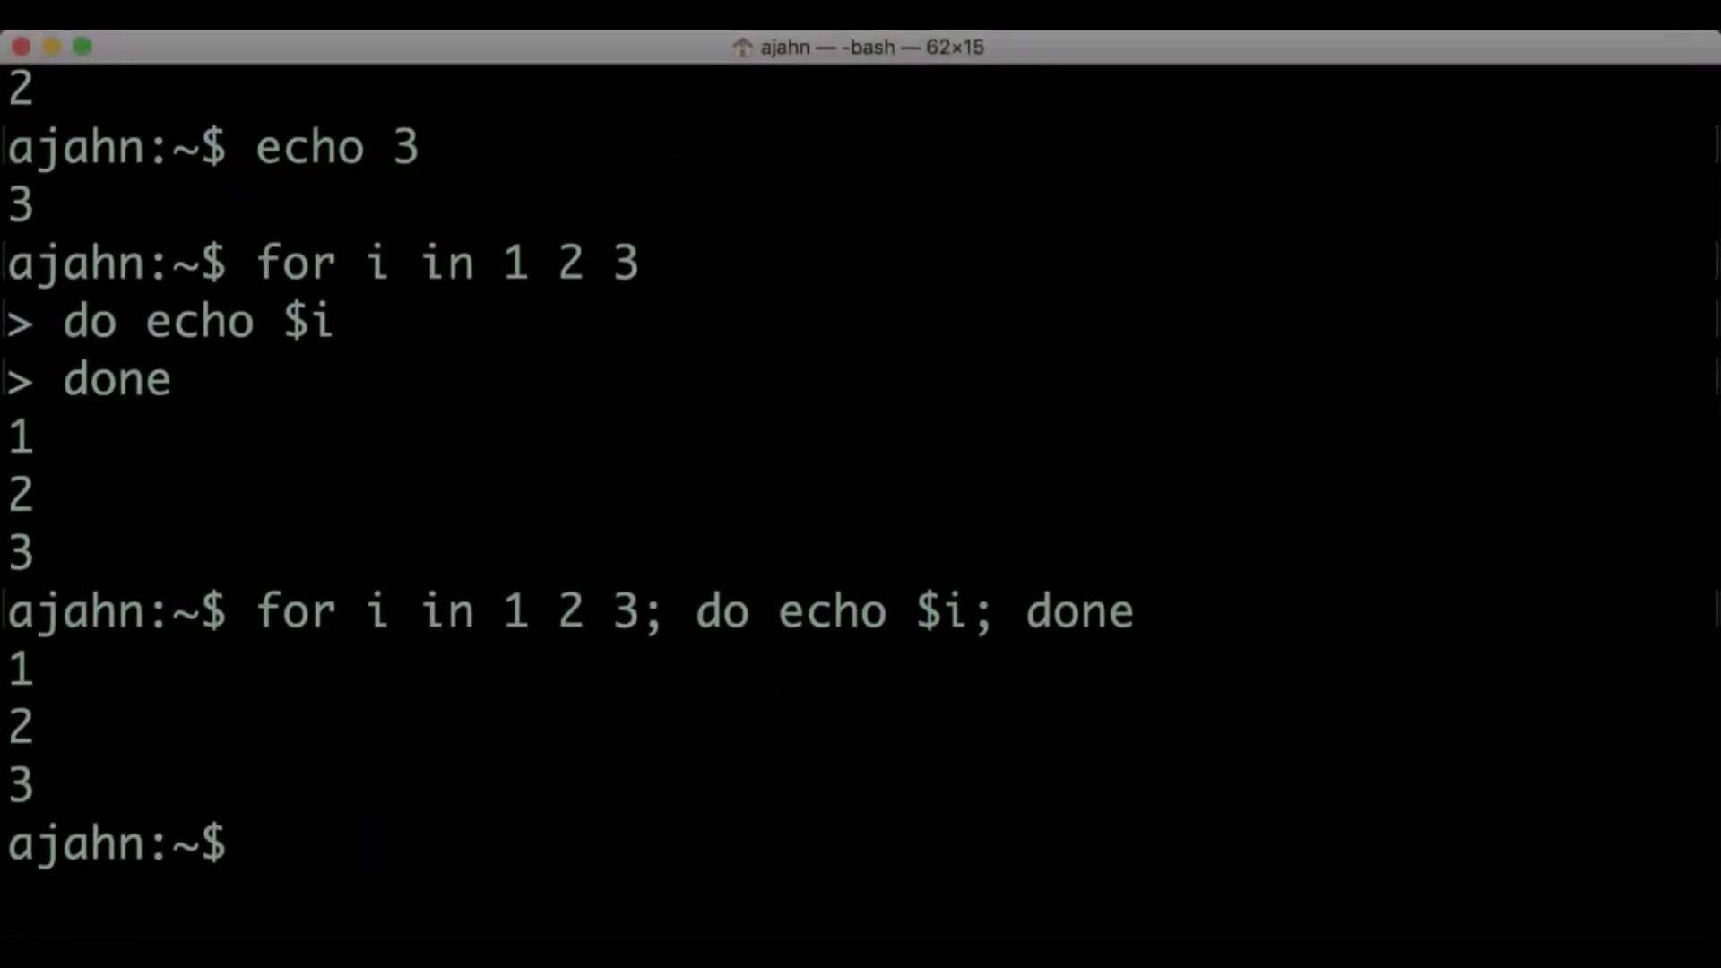
Extend the loop so each number is followed by "You just printed the number $i"
text(for i in 1)
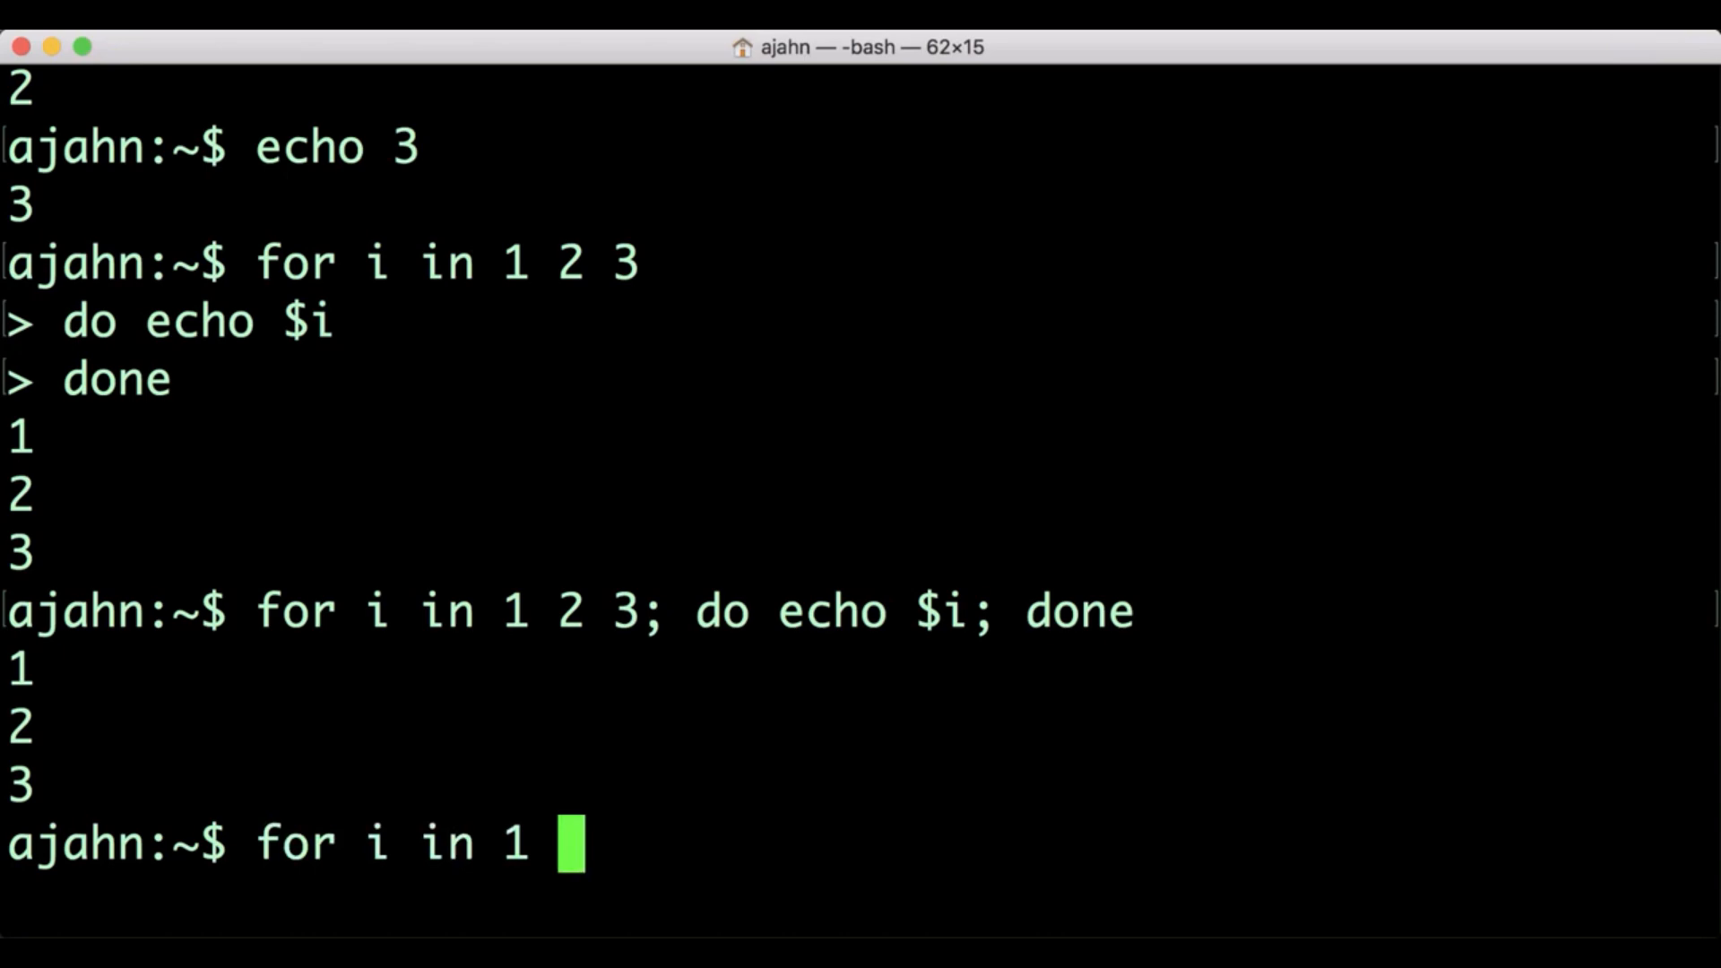
text(2 3; do echo)
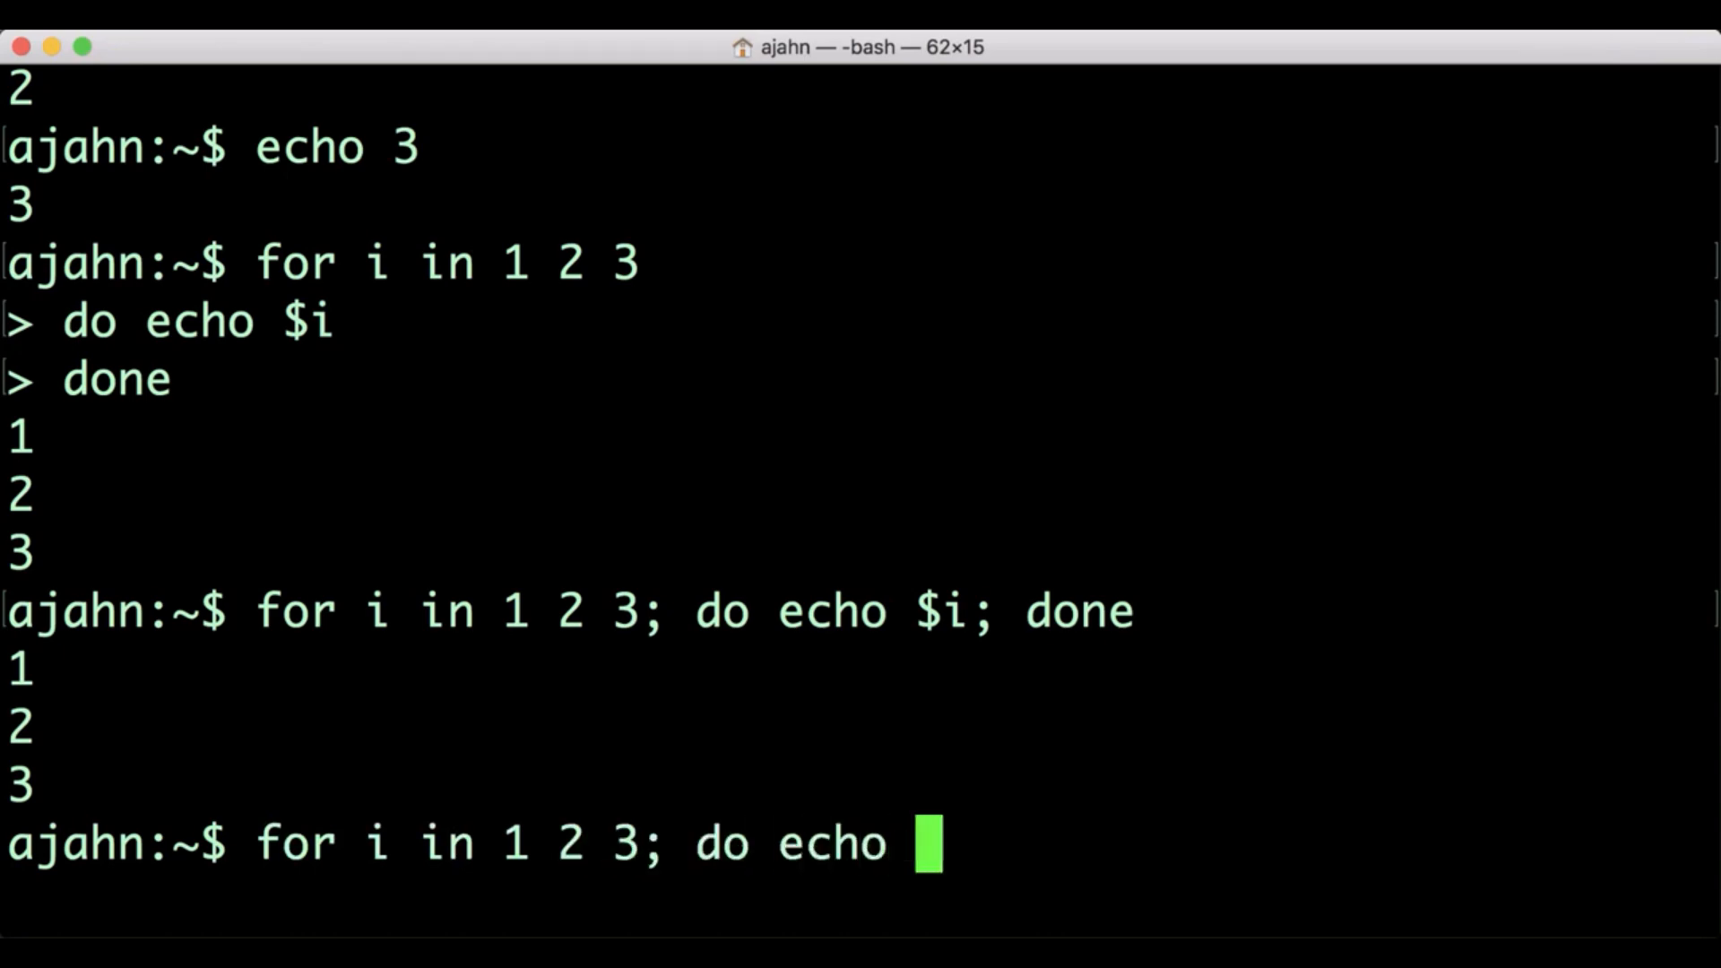
text($i; echo "You just p)
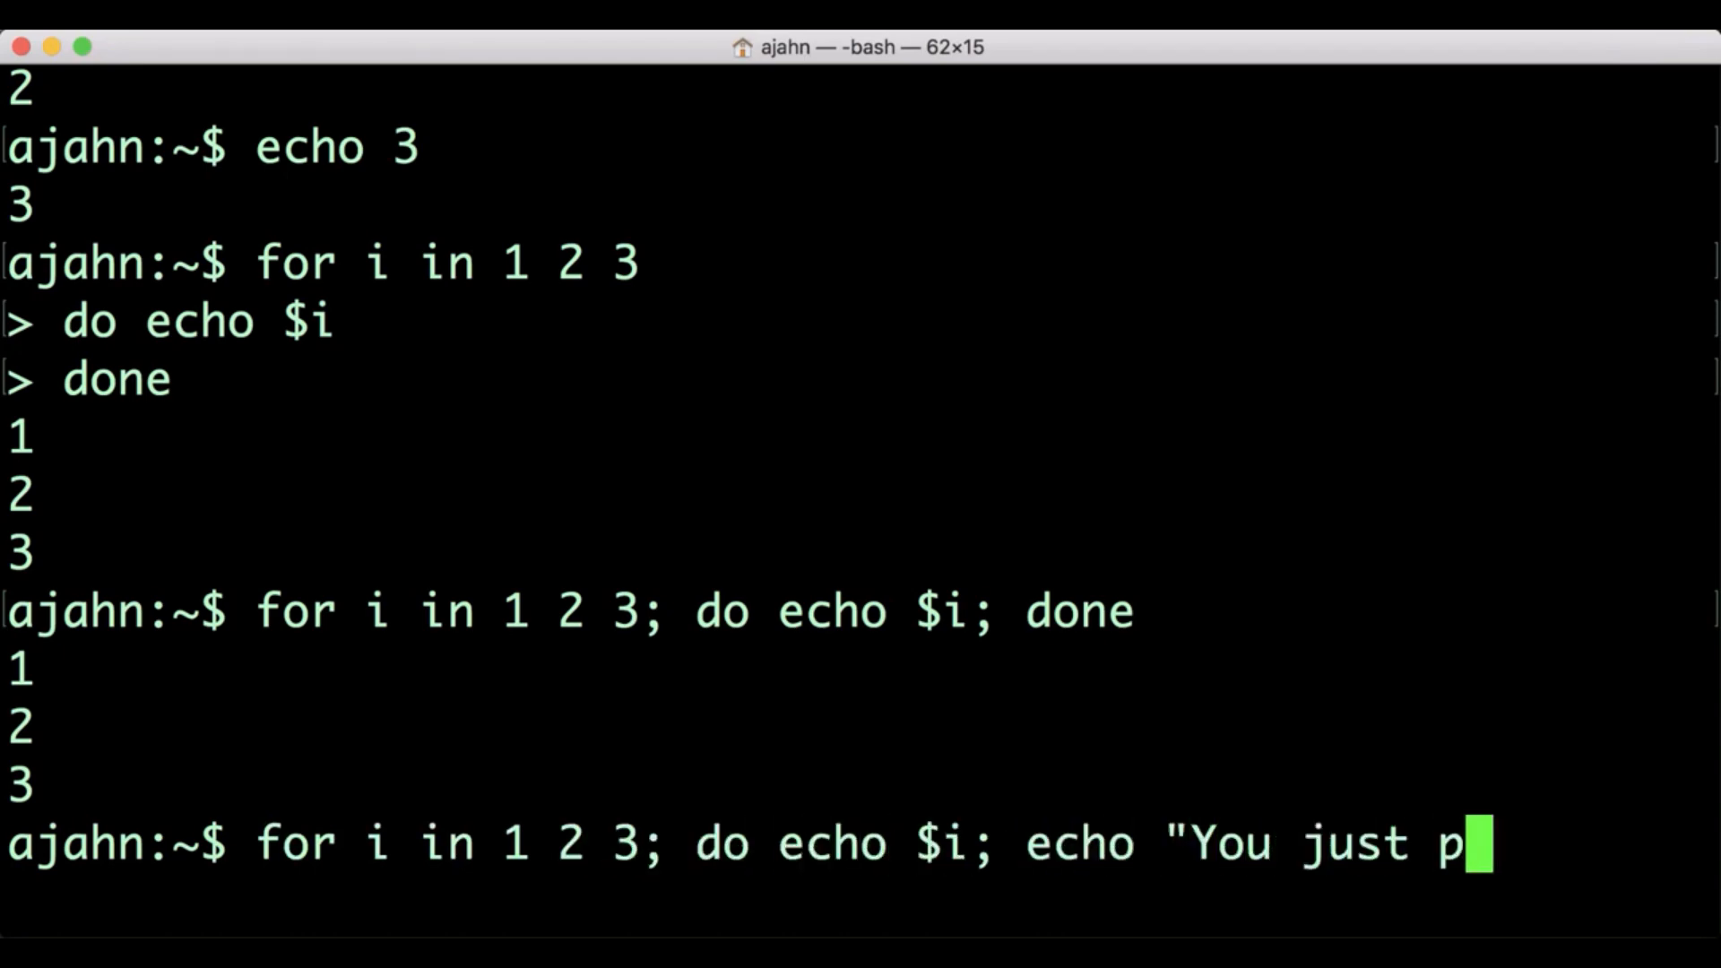
text(rinted the number $i)
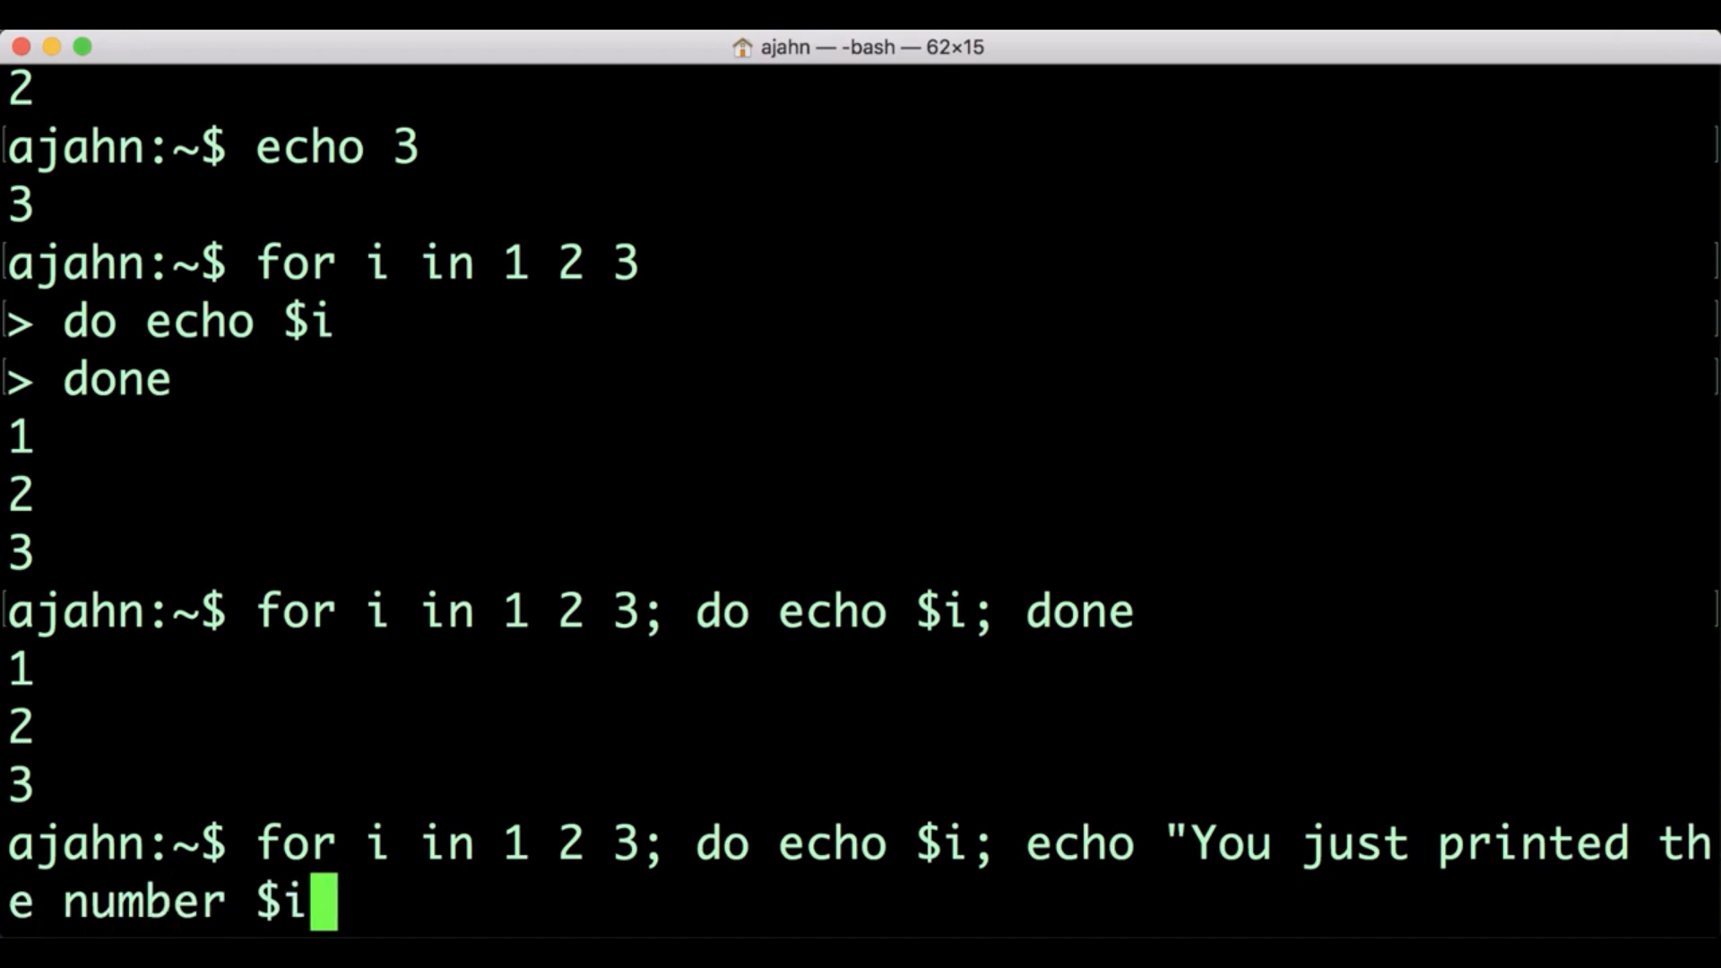
key(Return)
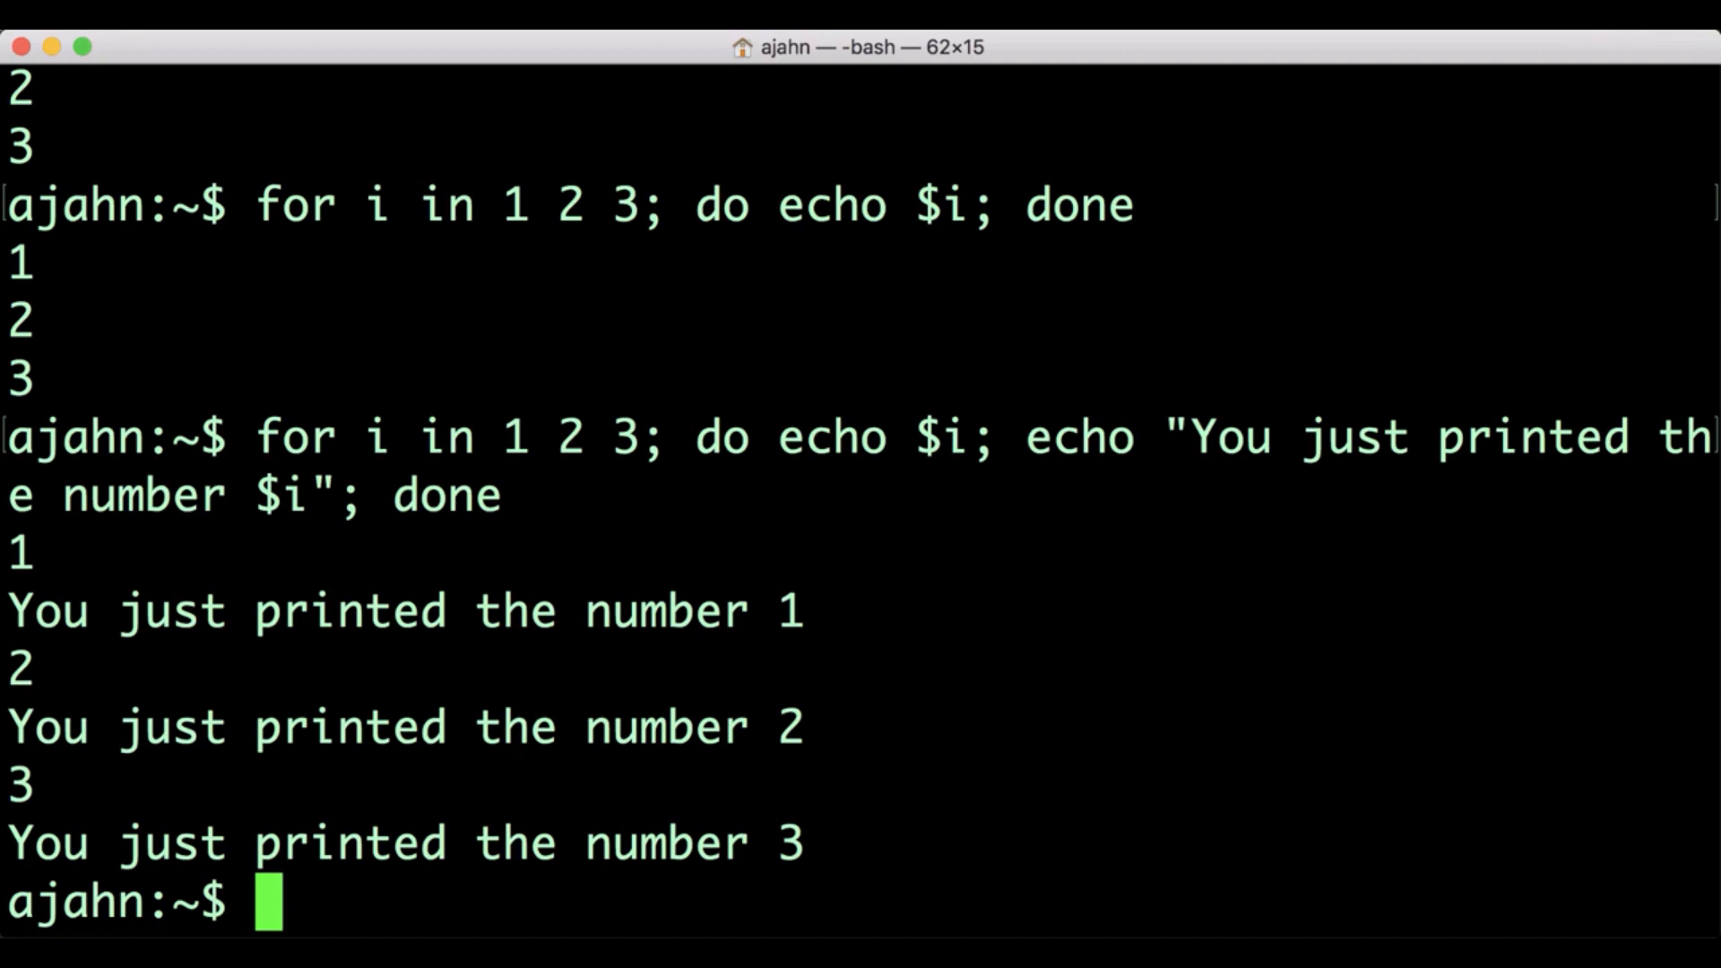
text(for i in sub-01 sub-02)
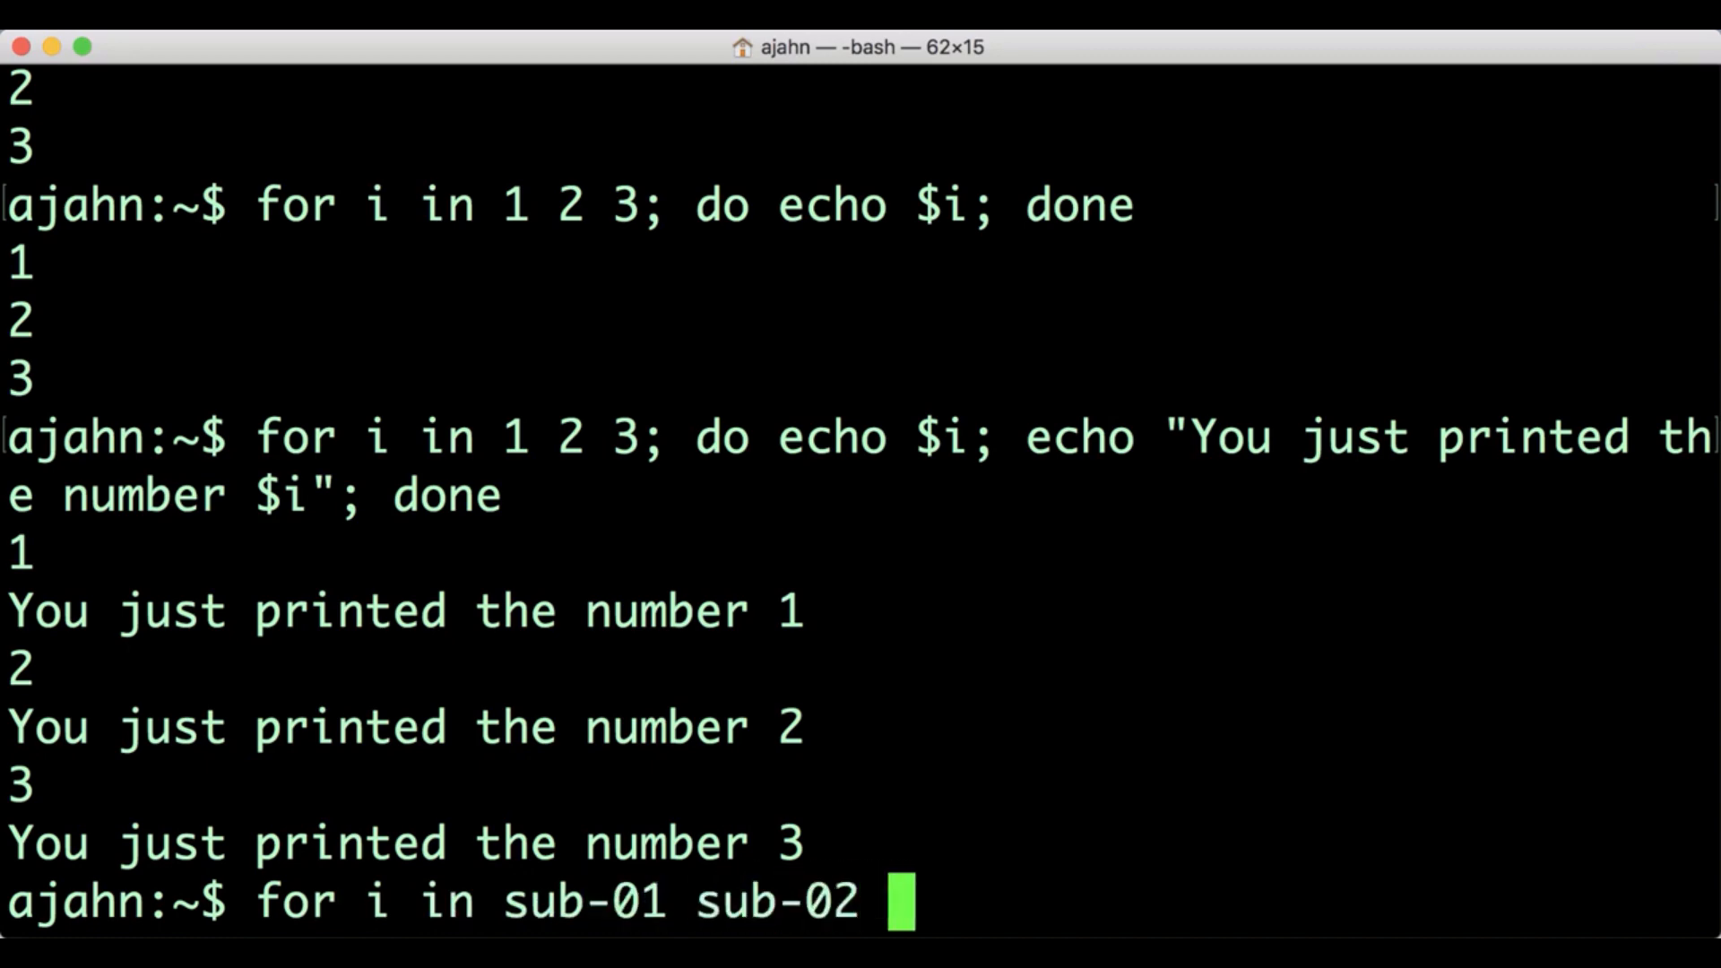
text(... sub-26;)
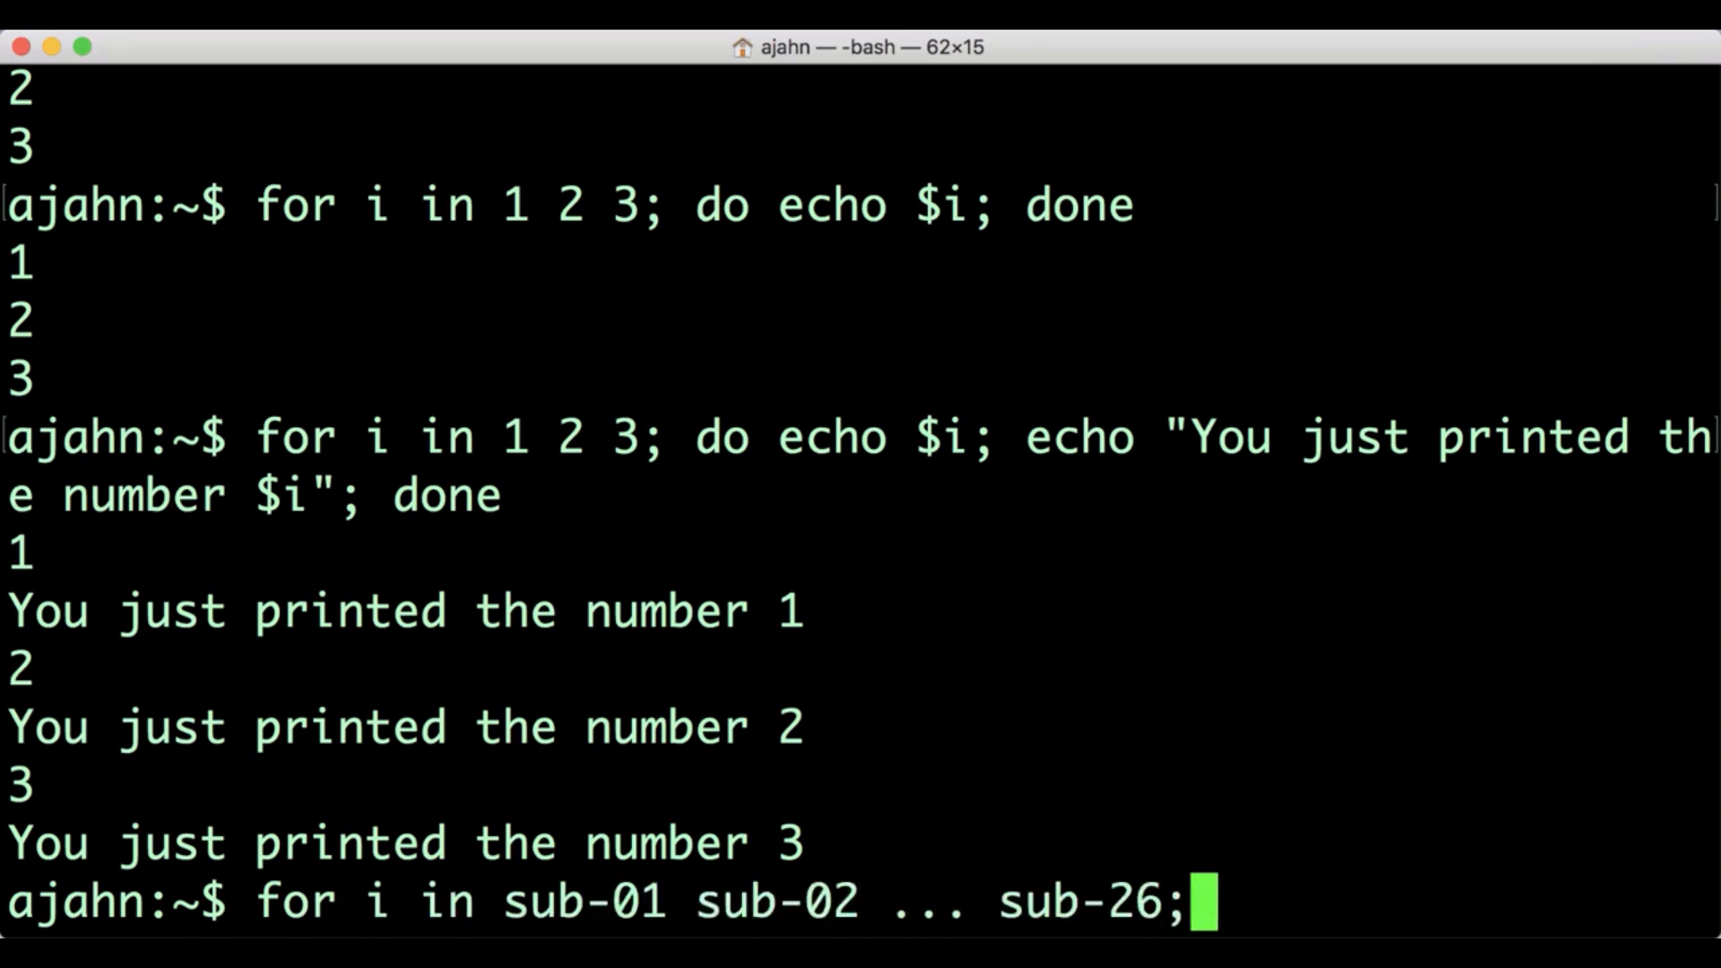
text(do echo $)
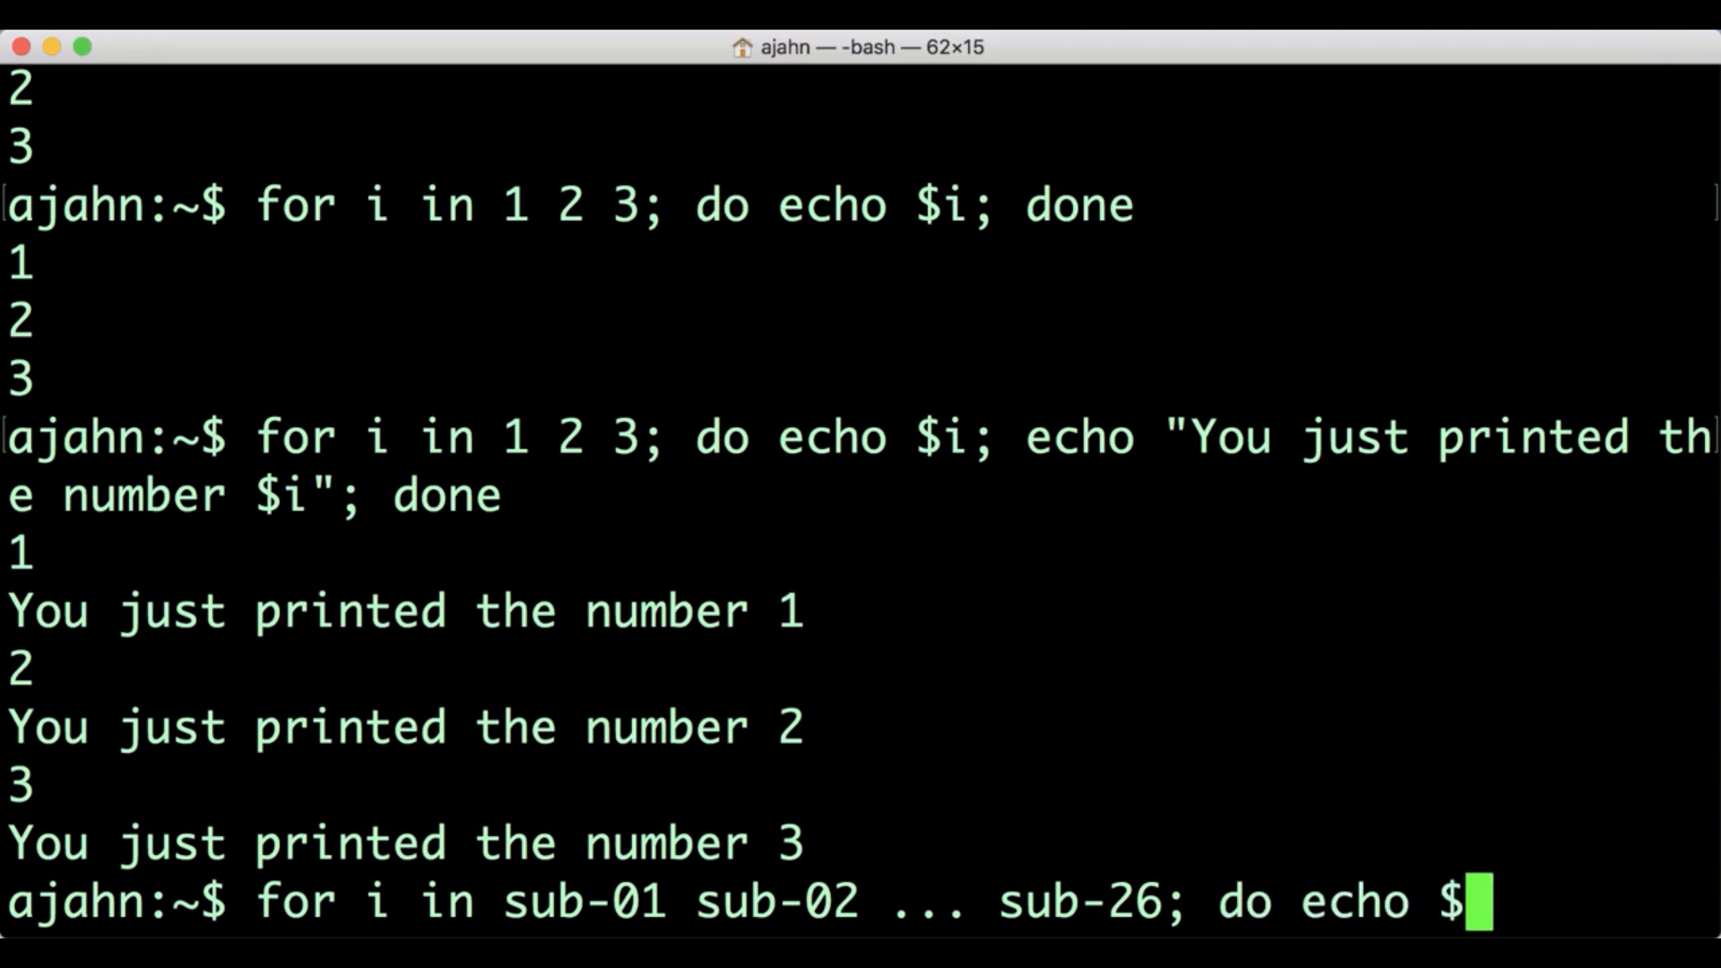
text(i; done)
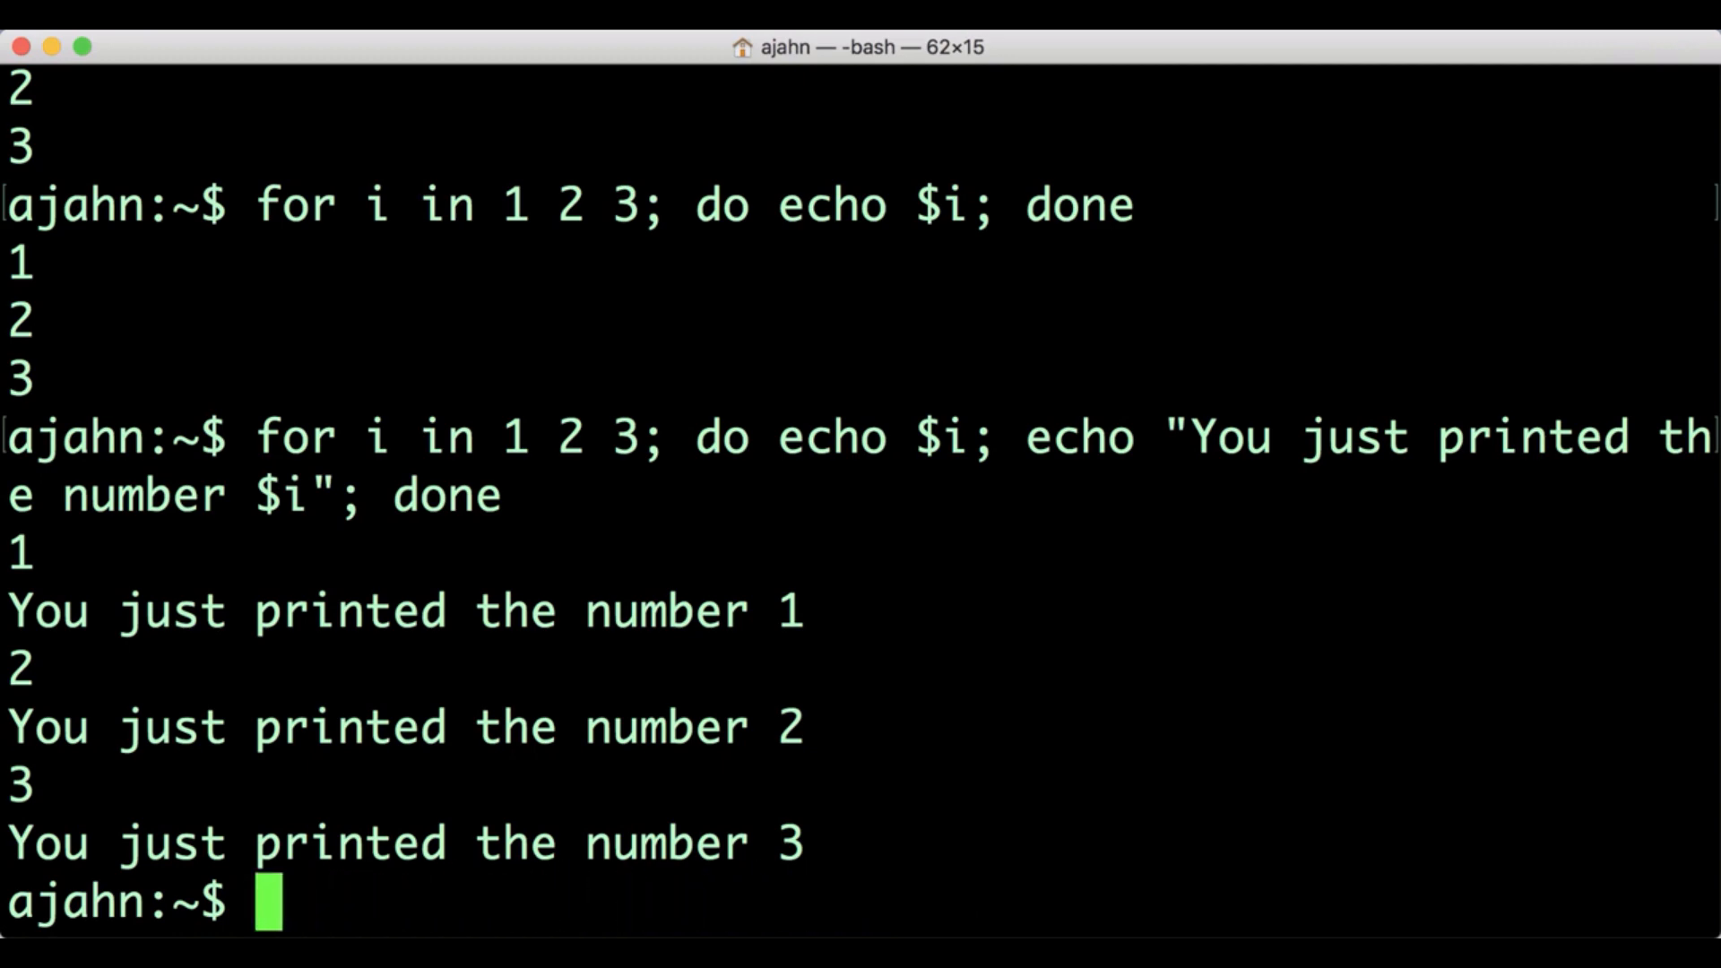
List the numbers 1 to 10 with seq 1 10
text(se)
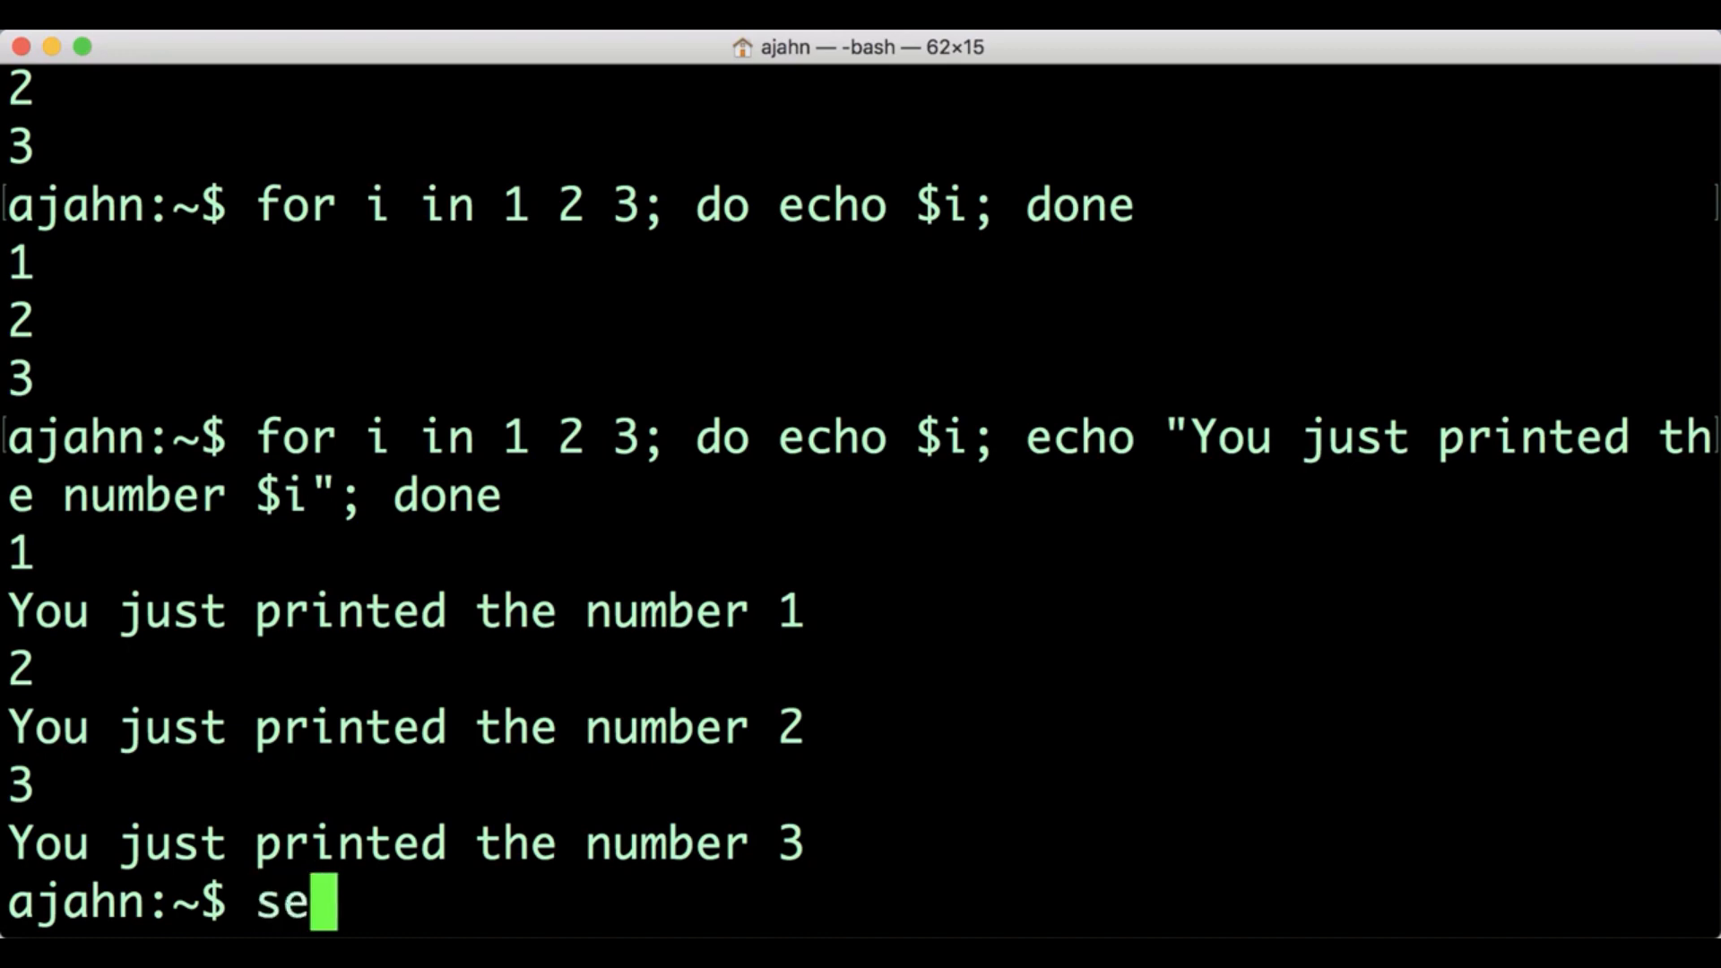
text(q 1 10)
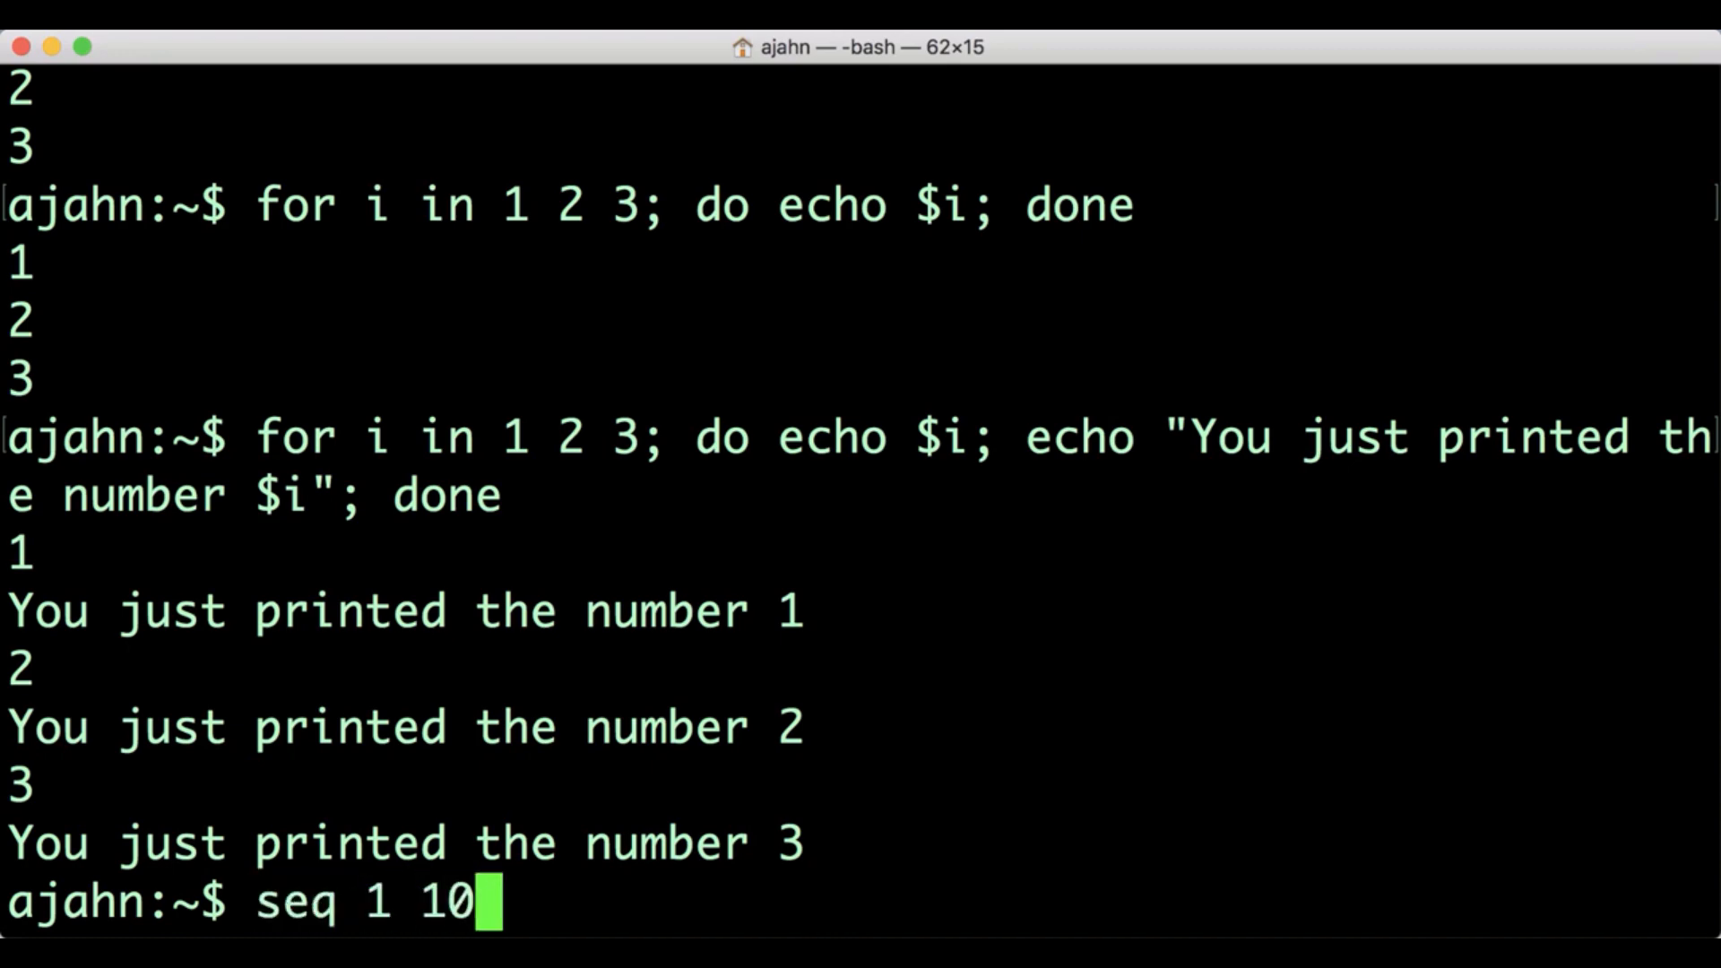
key(Return)
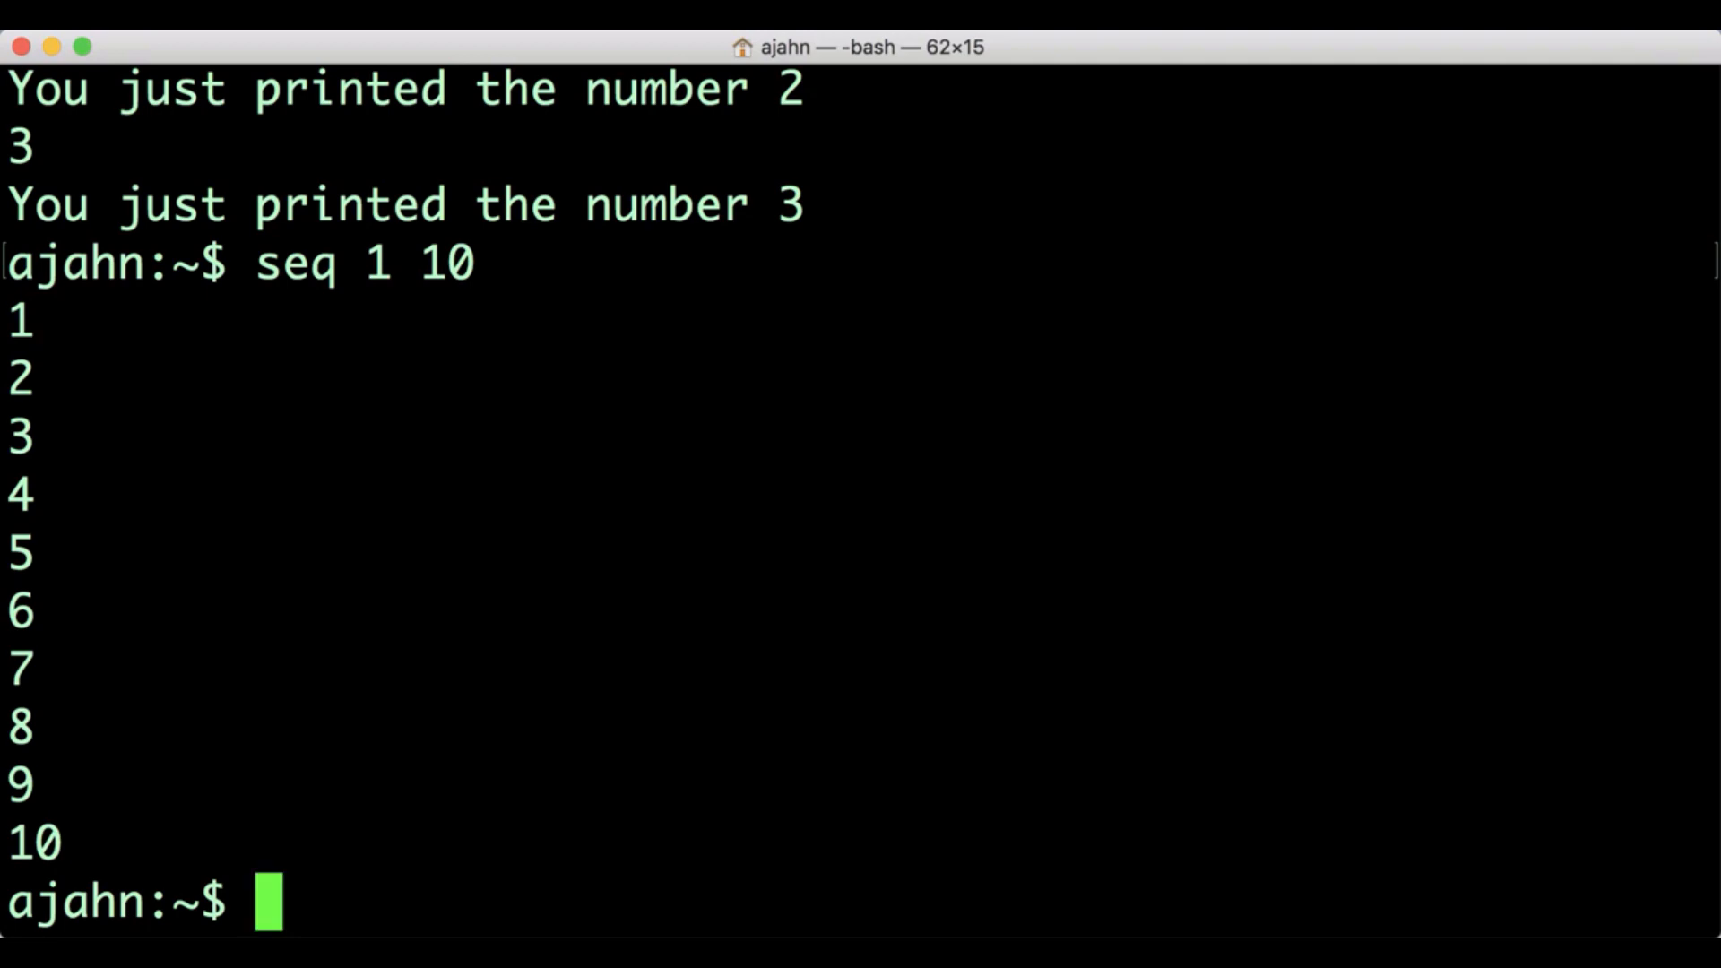
Print unpadded names sub-1 through sub-26 by looping over `seq 1 26`
text(for i in `se)
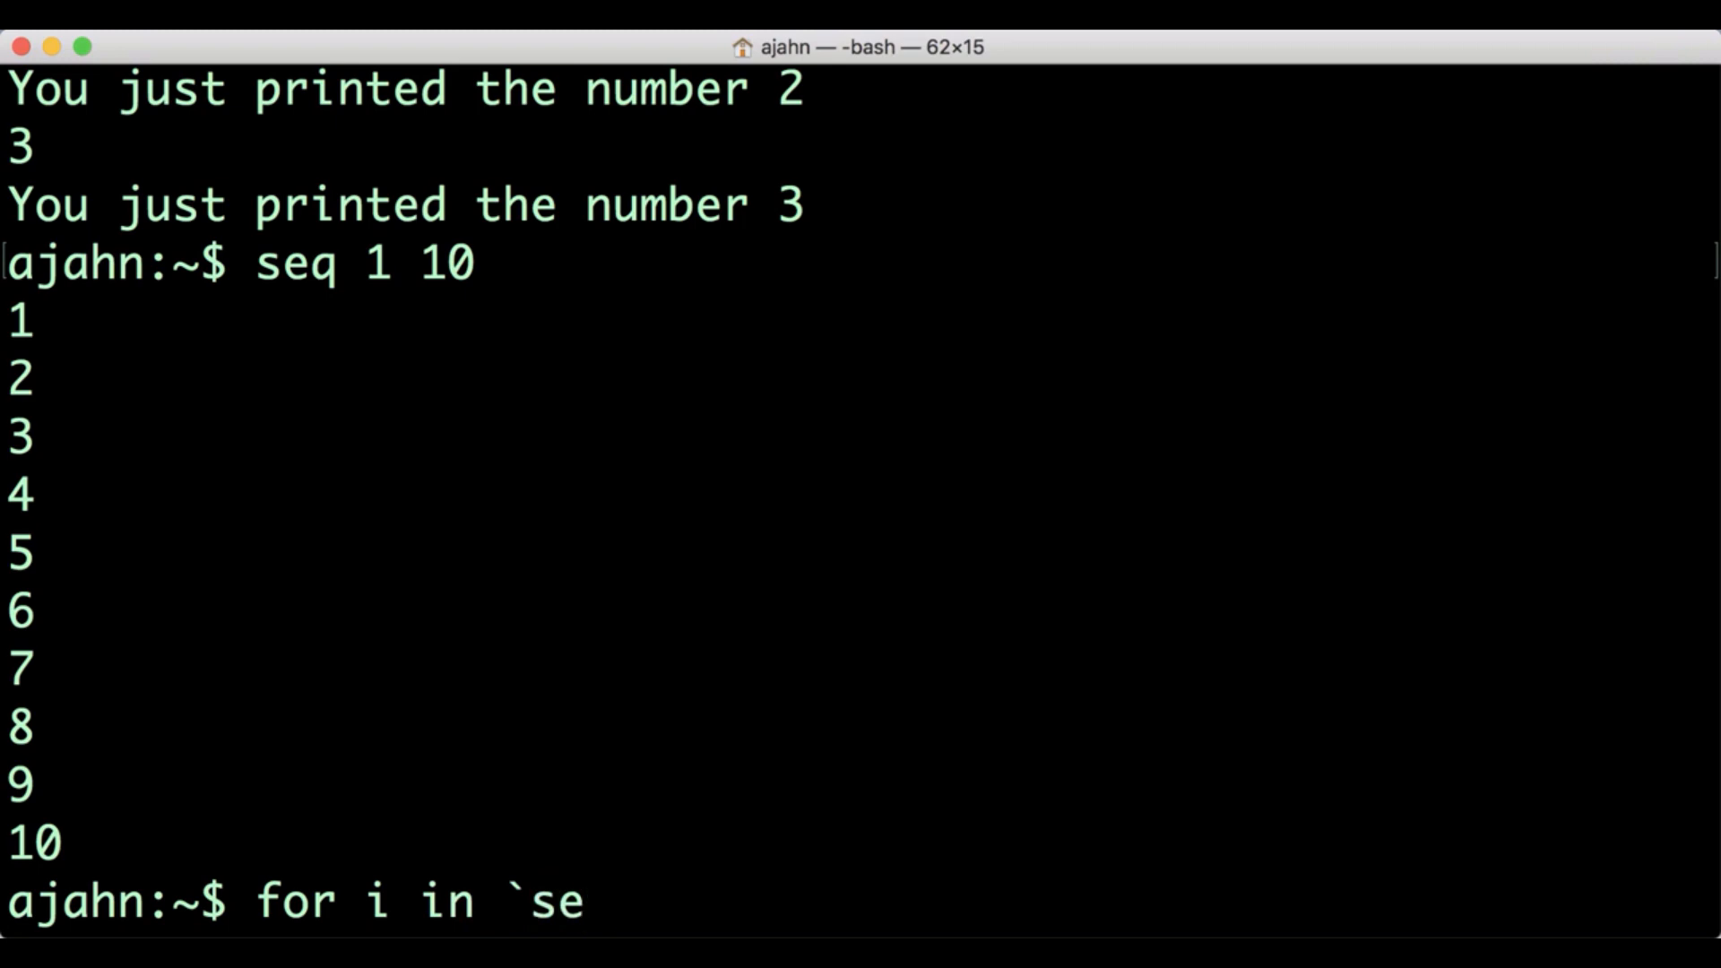
text(q 1 26`; d)
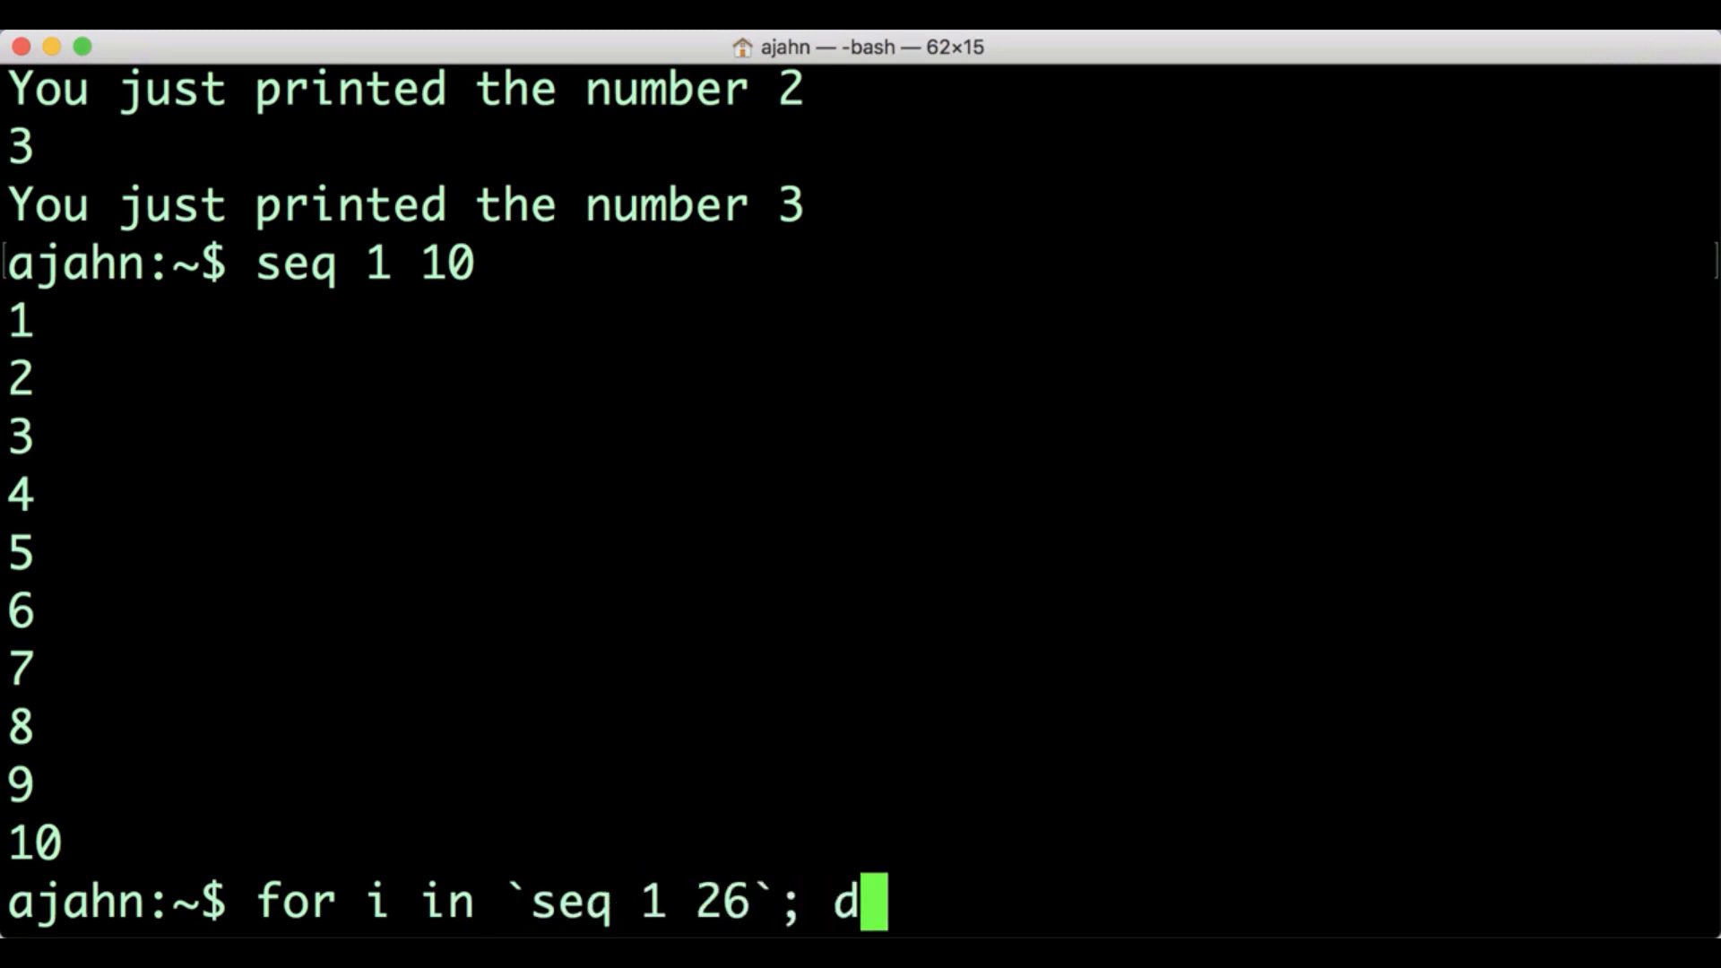
text(o echo "sub-$i";)
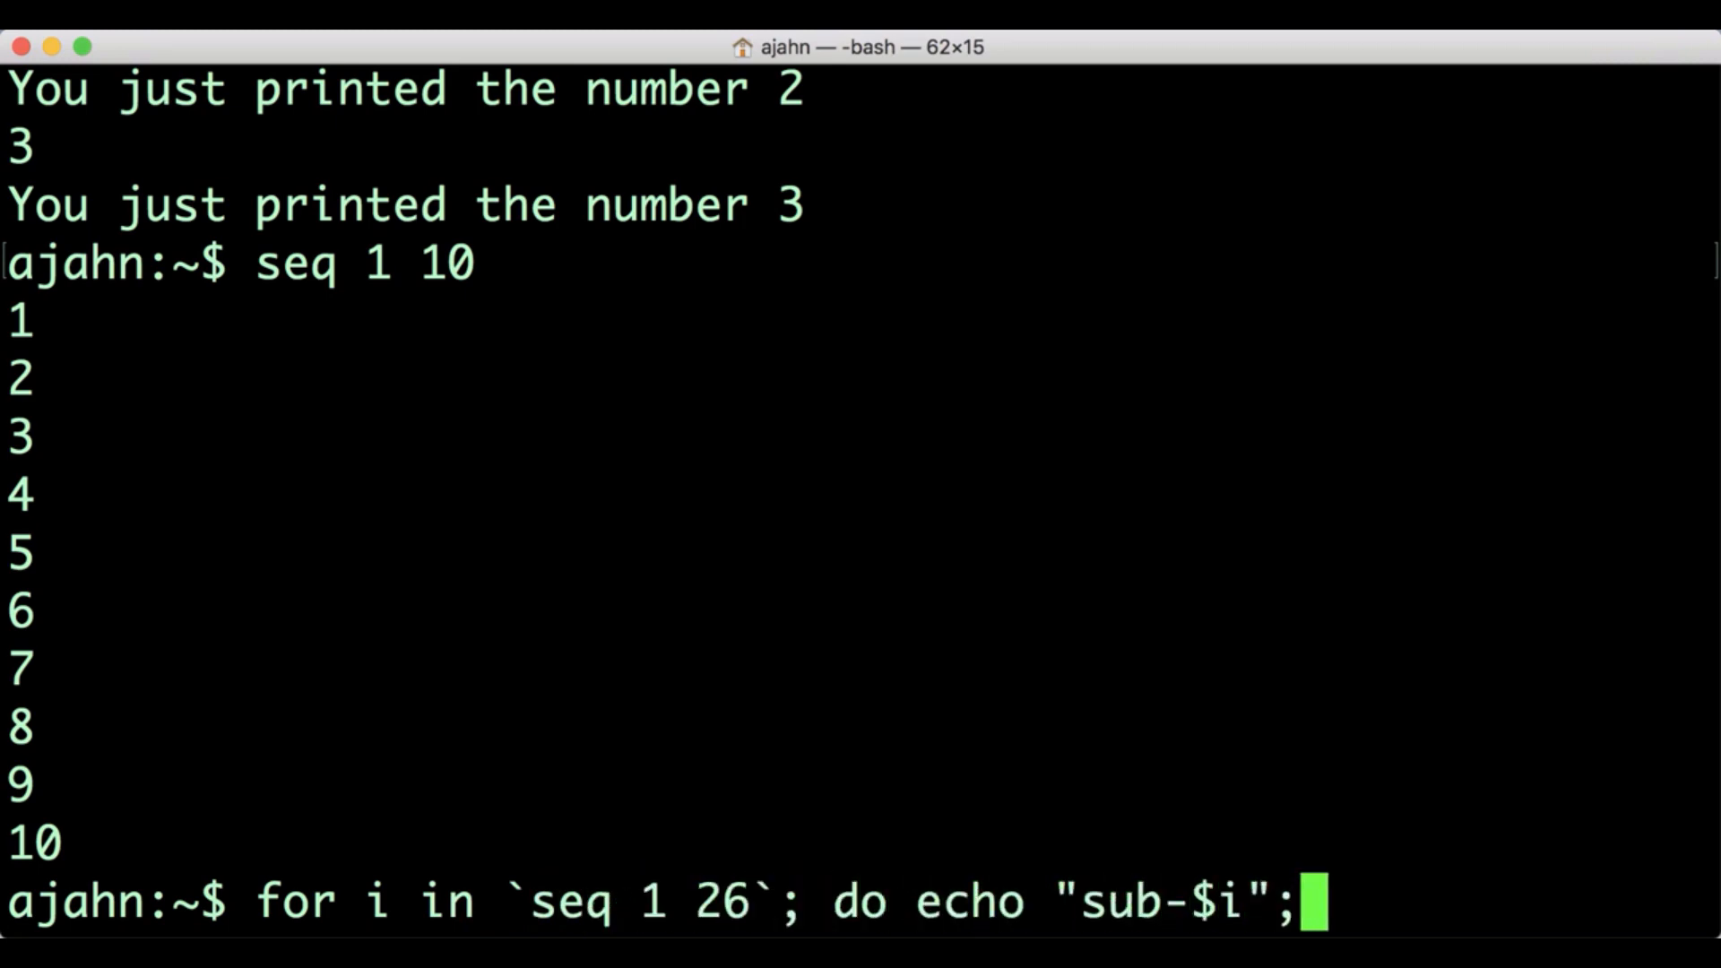
key(Return)
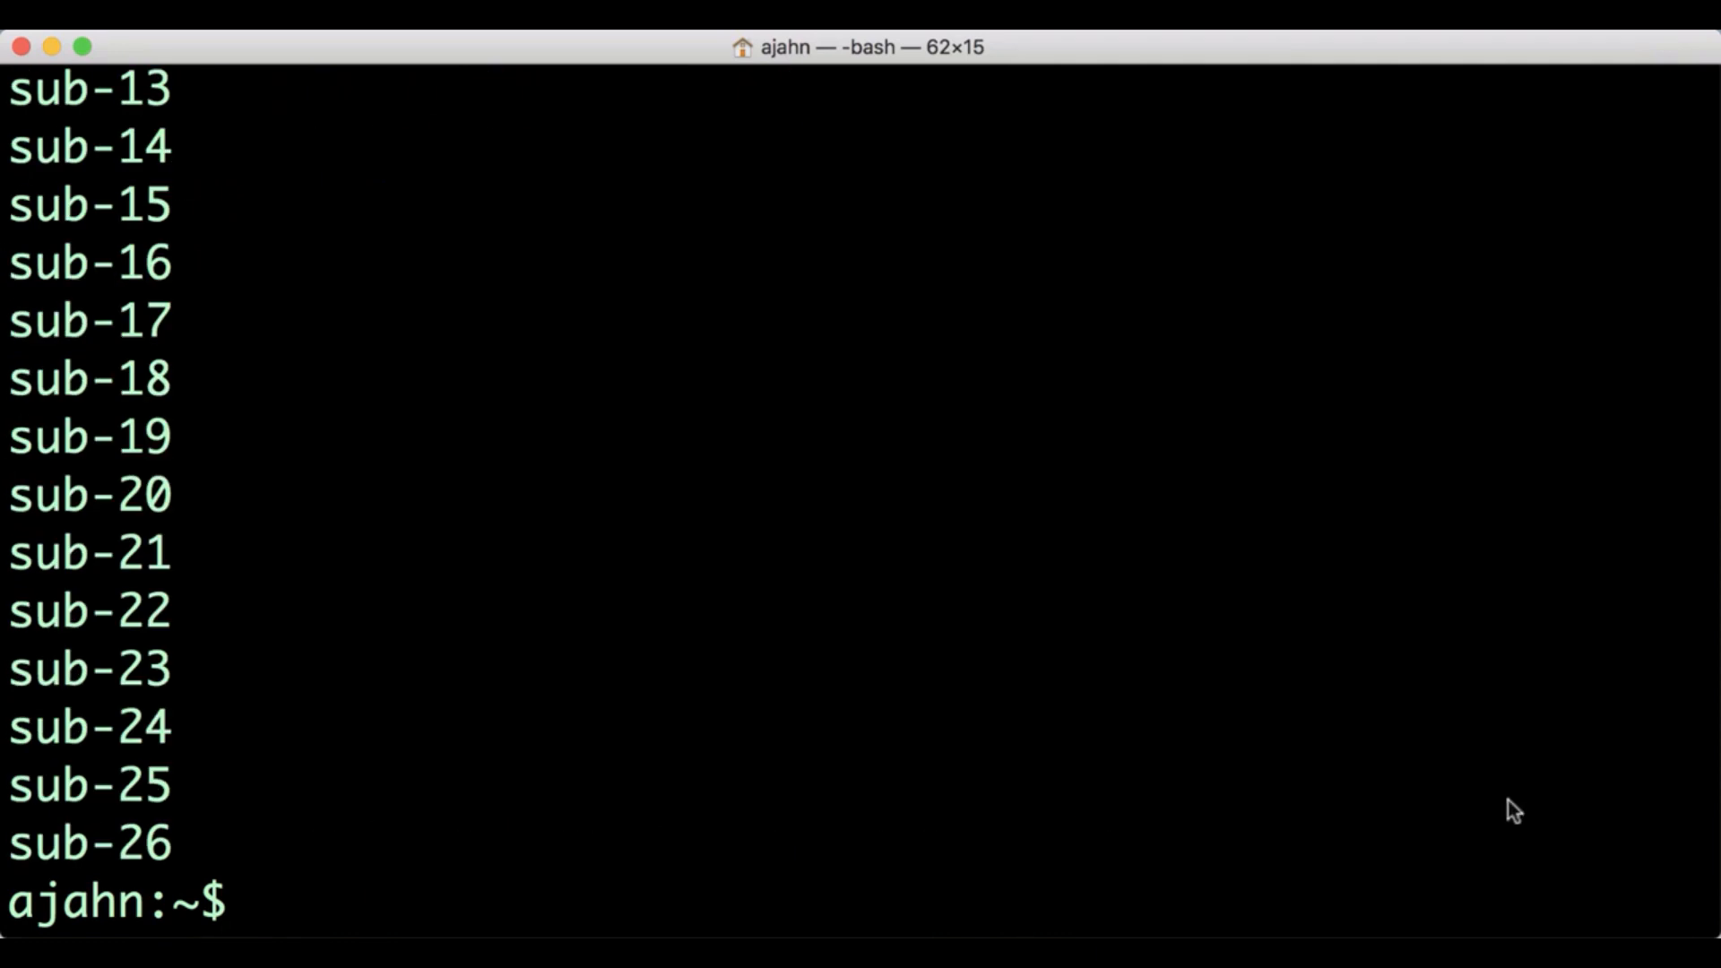
mouse_move(1309, 750)
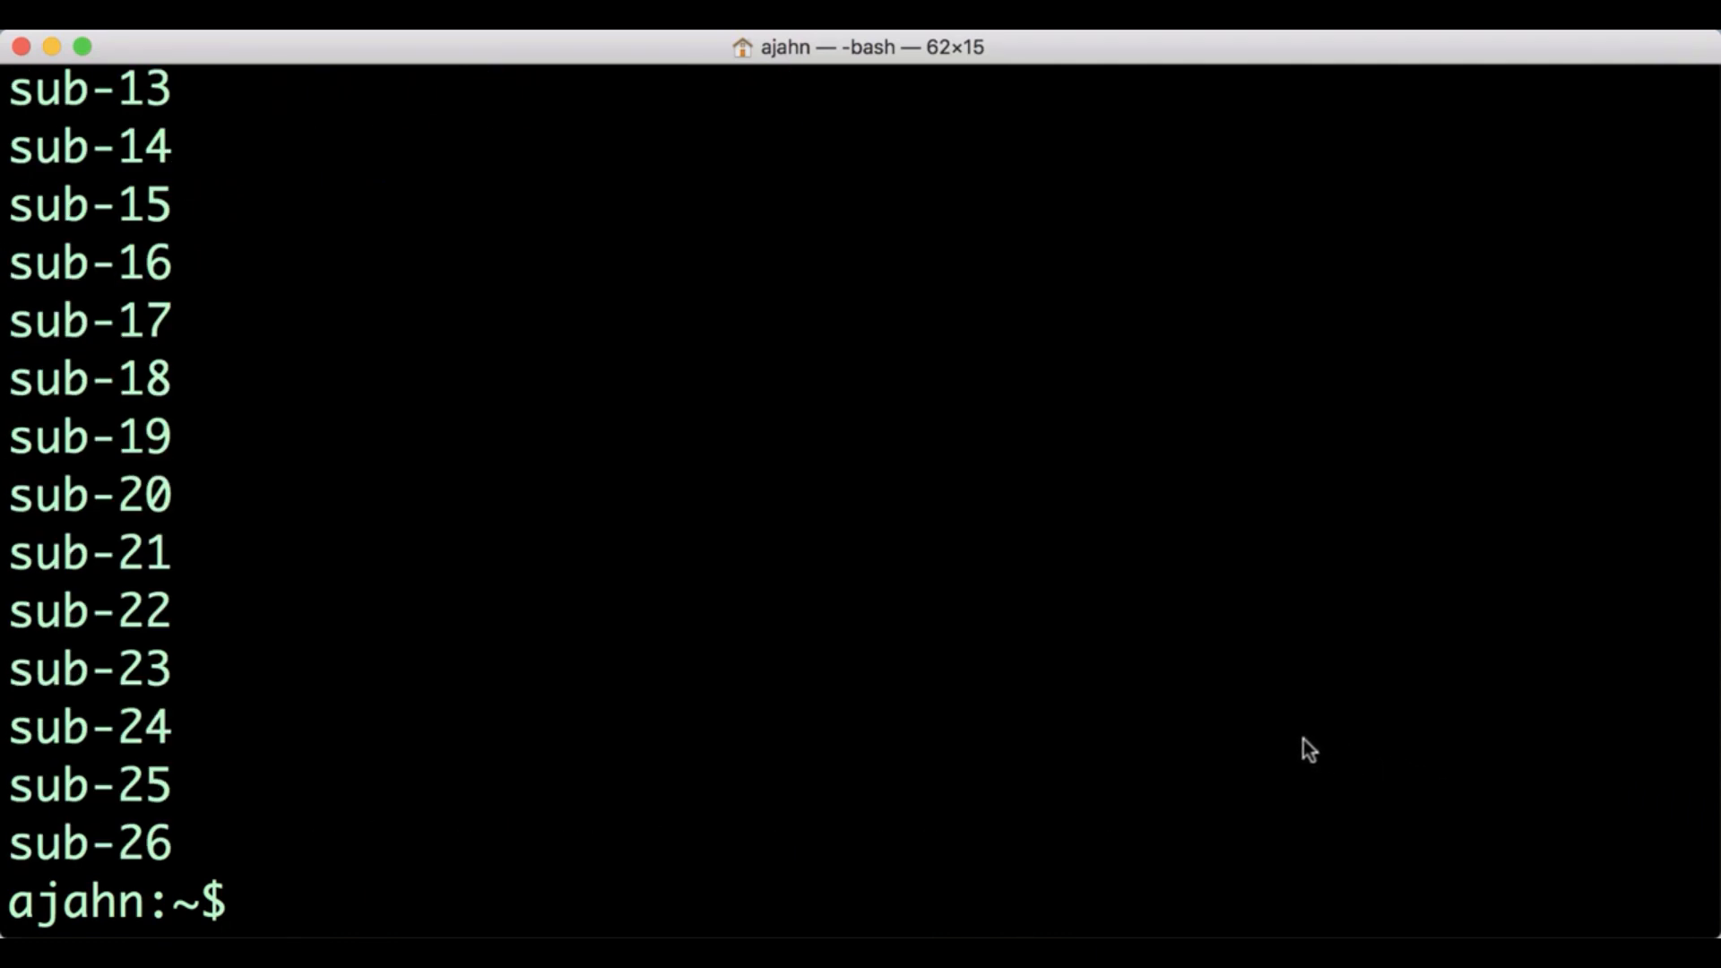
scroll(up, 3)
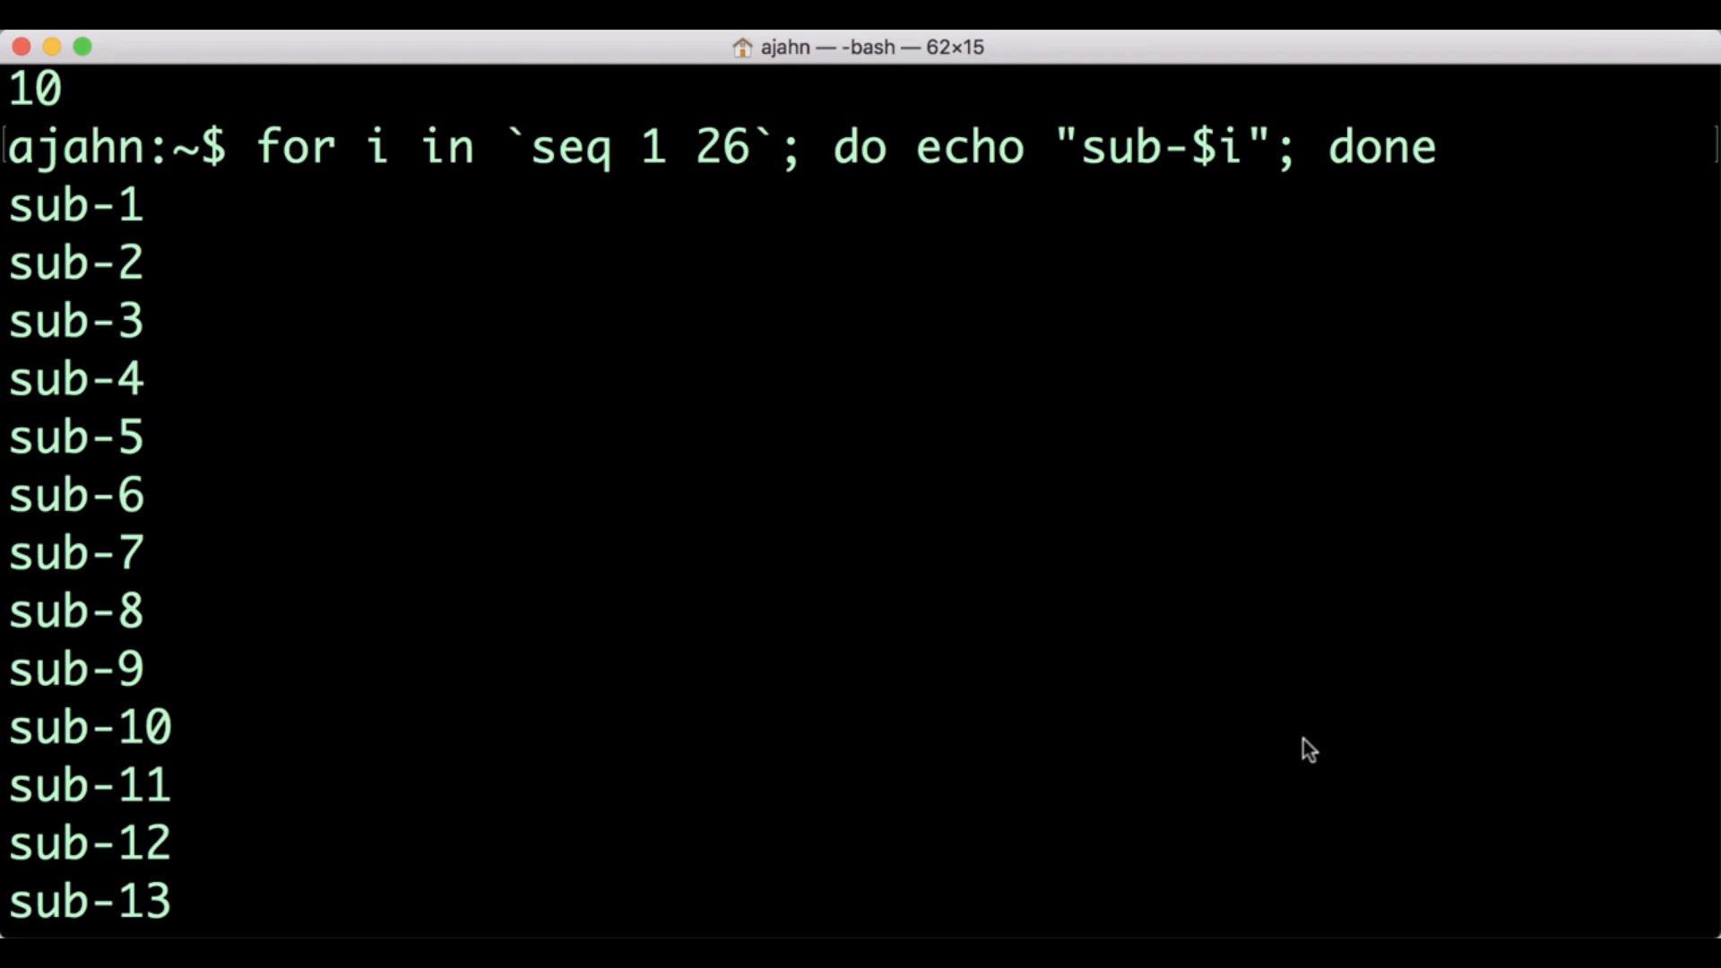
scroll(down, 3)
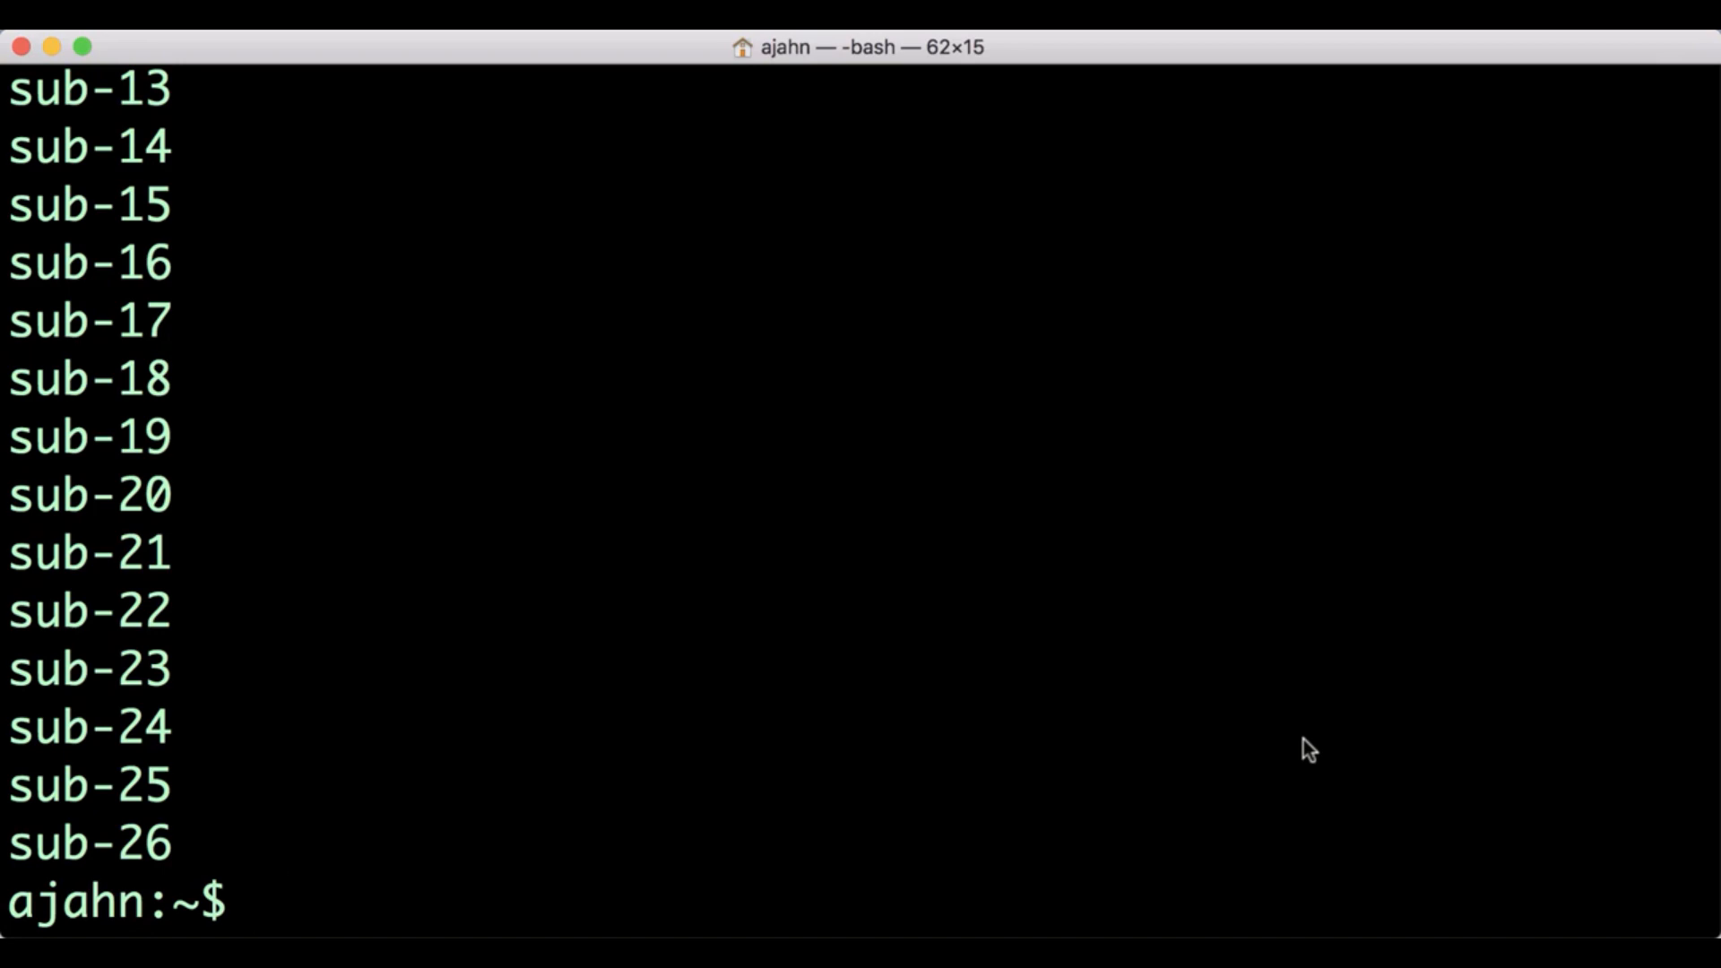
Print zero-padded names sub-01 to sub-26 by looping over `seq -w 1 26`
text(for i)
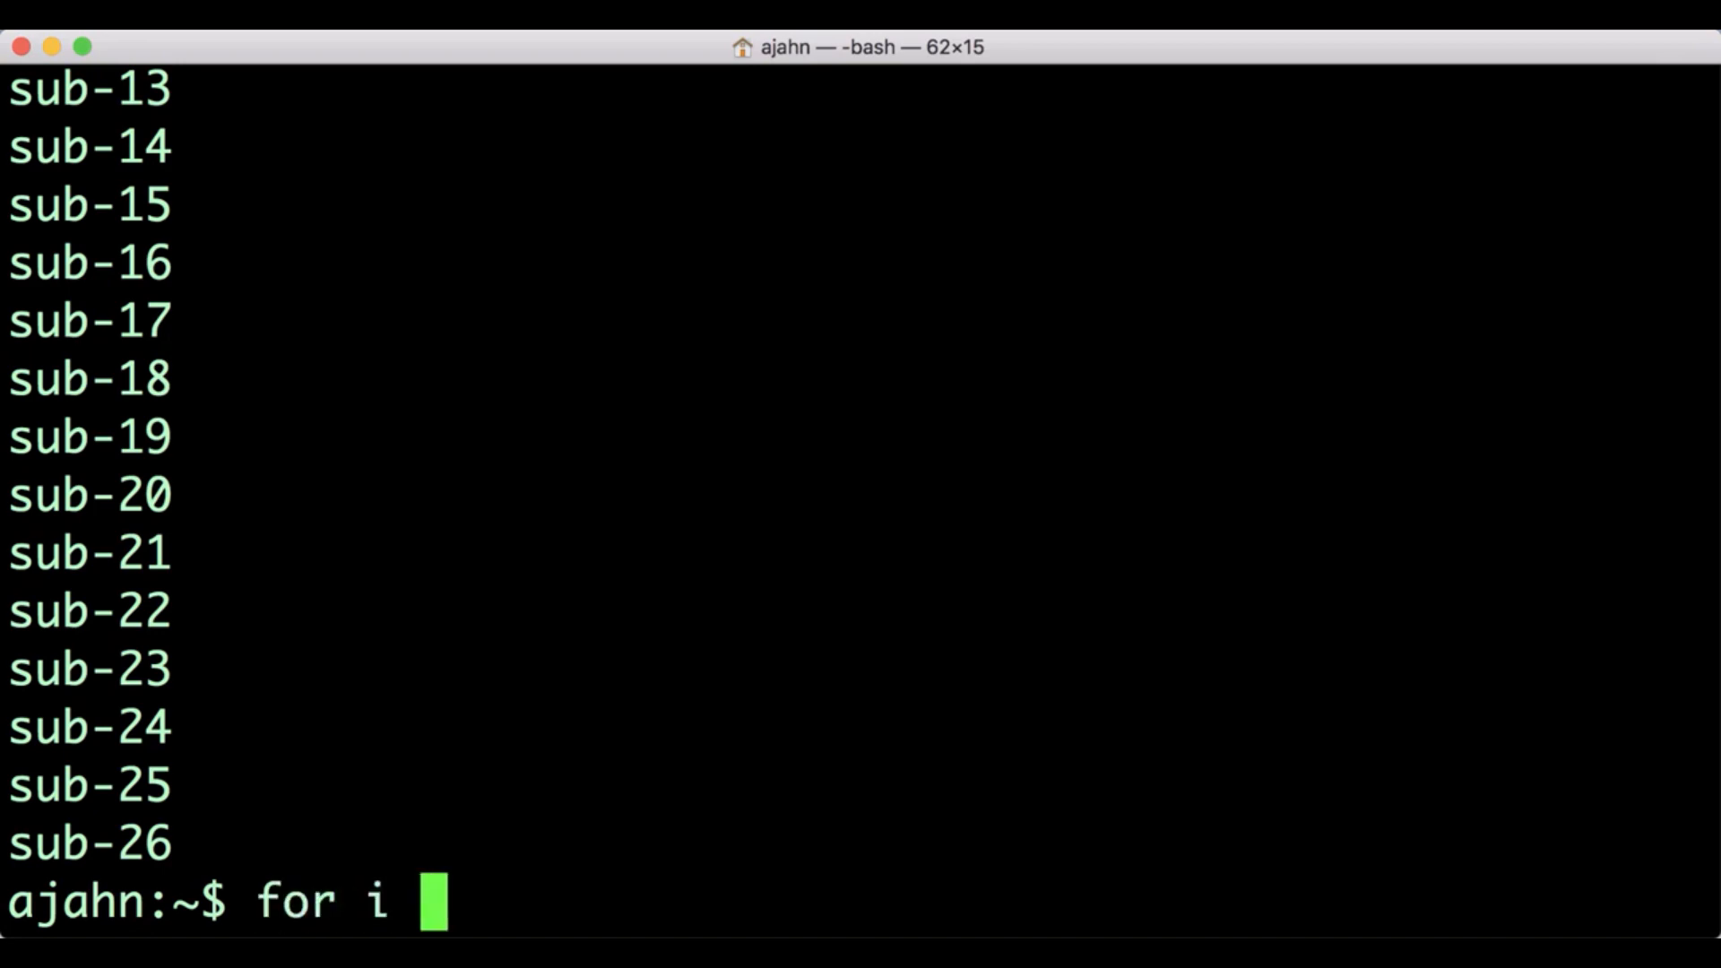
text(in `seq)
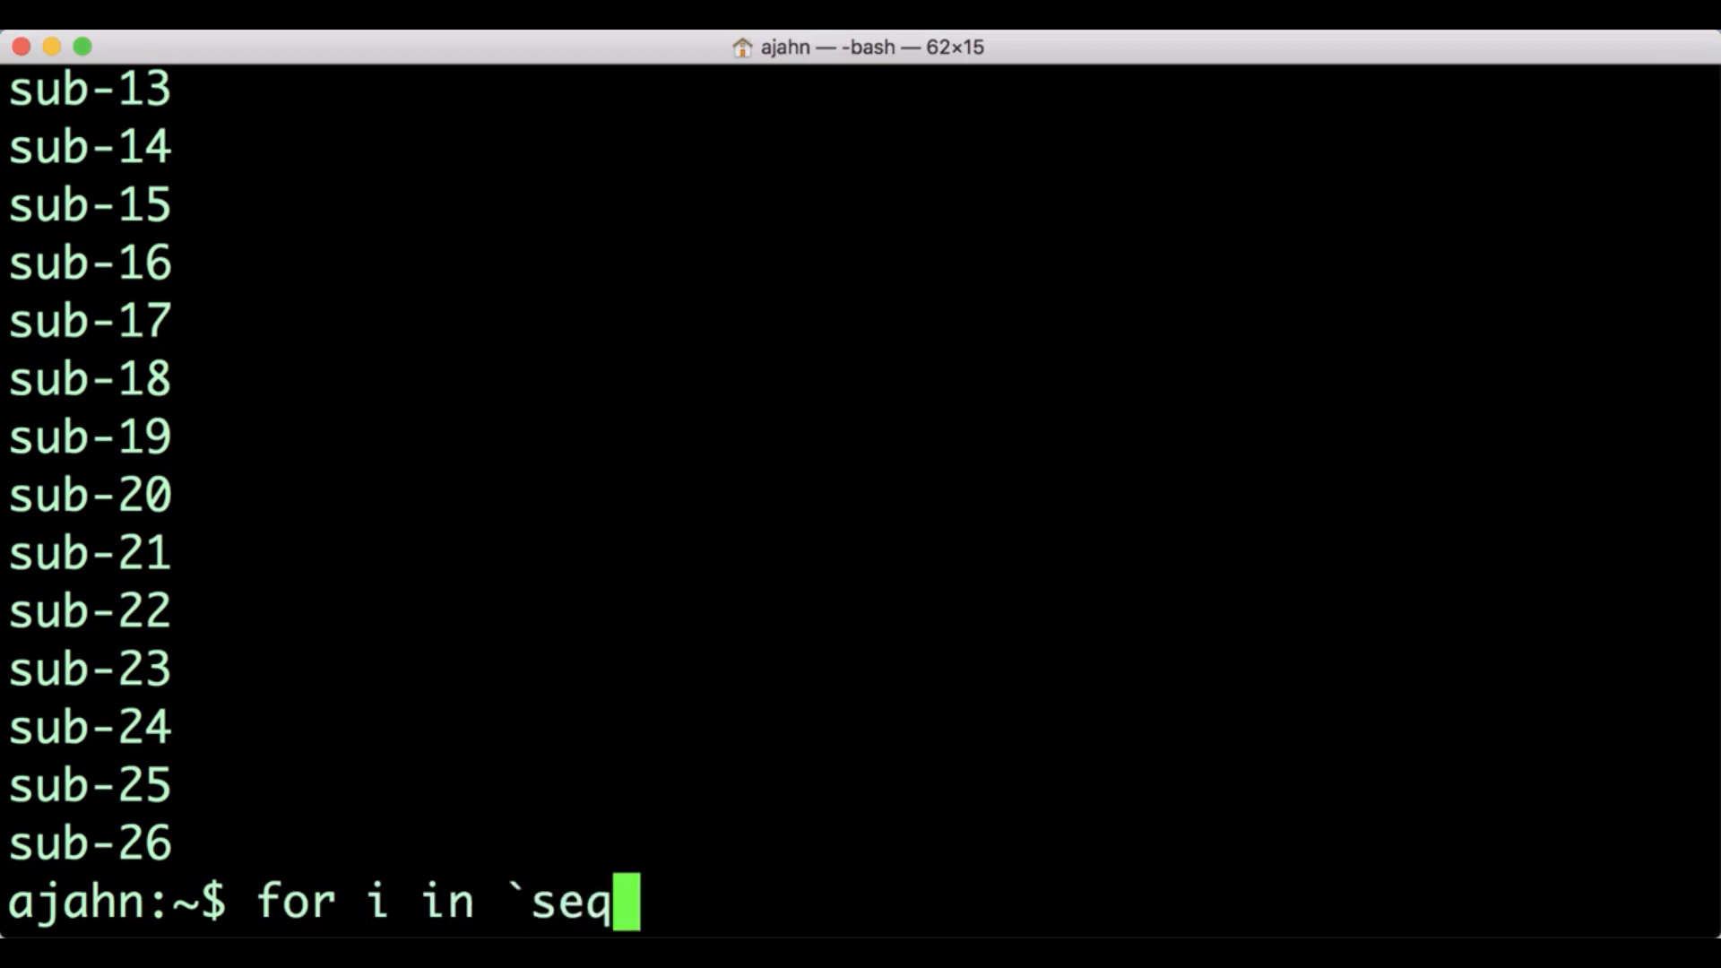
text(-w 1 26`; do echo)
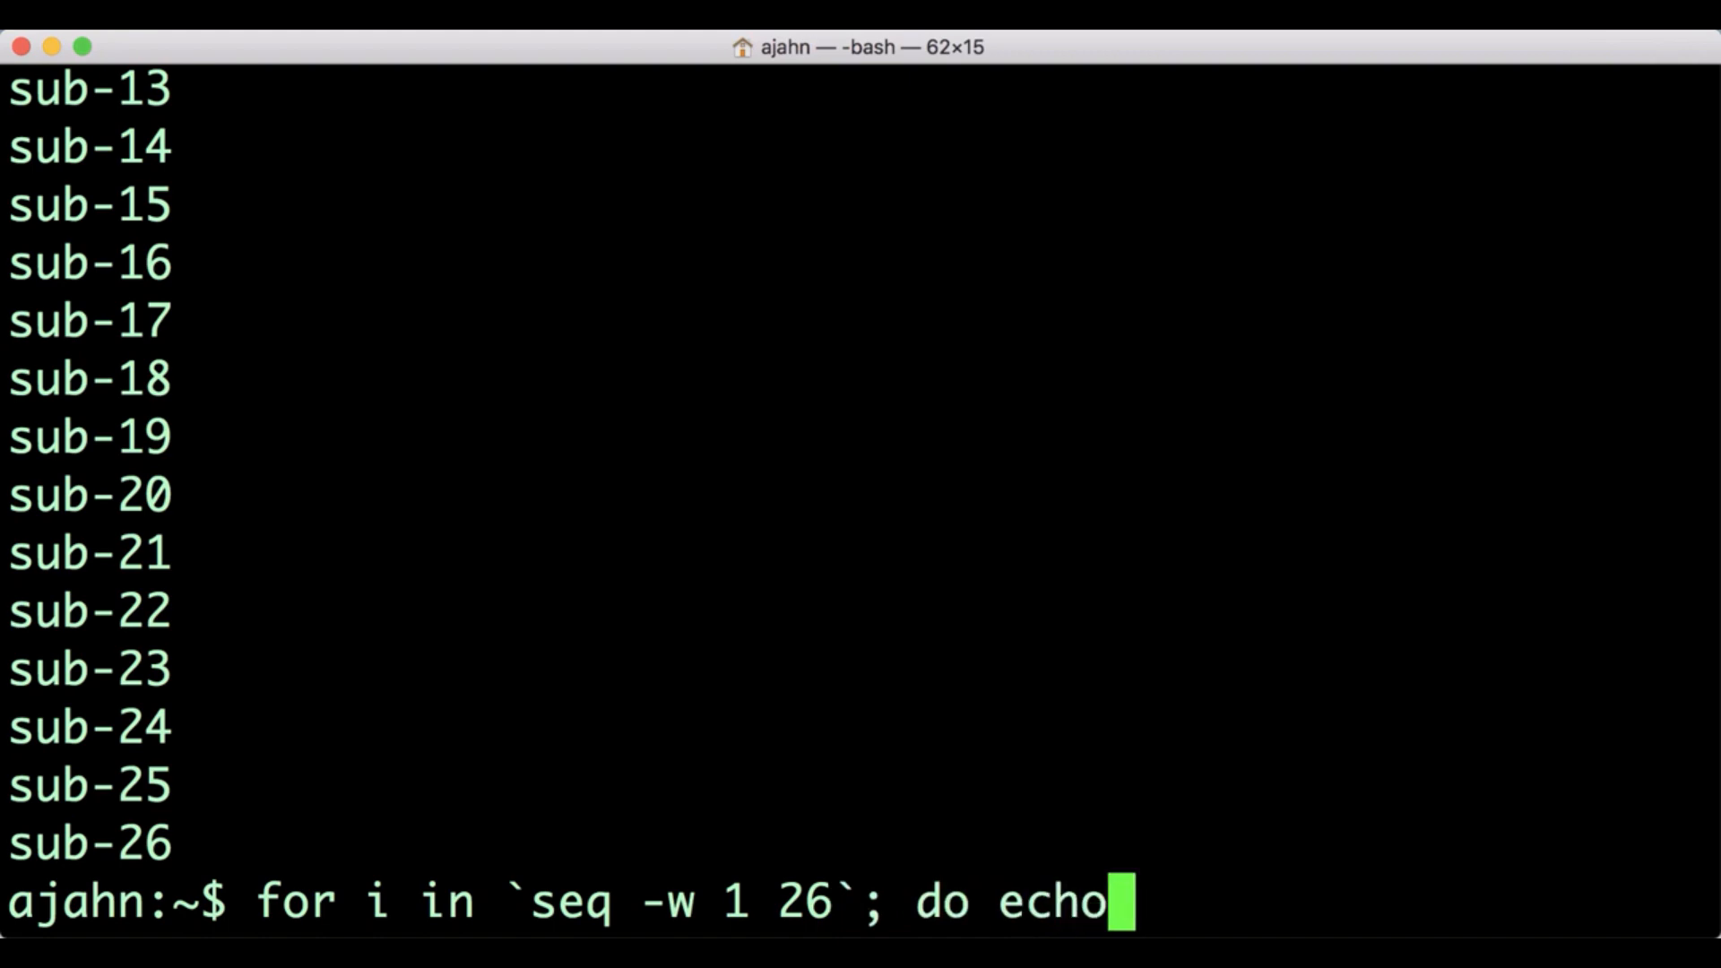
text("sub-$i"; done)
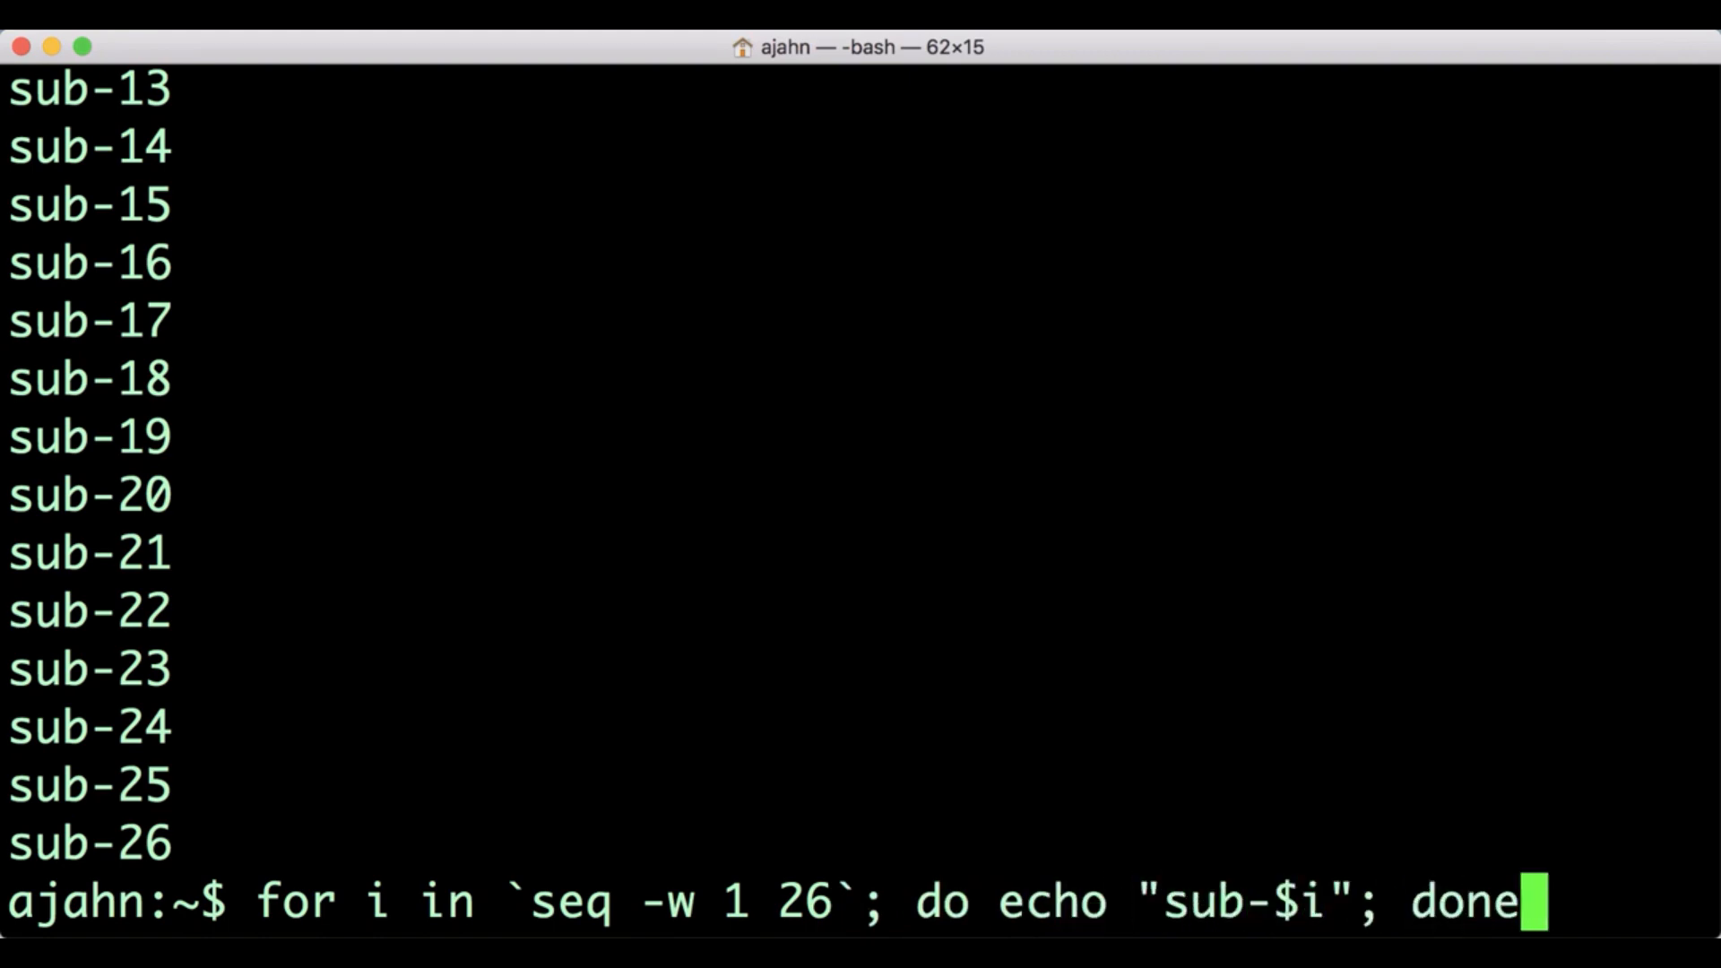
key(Return)
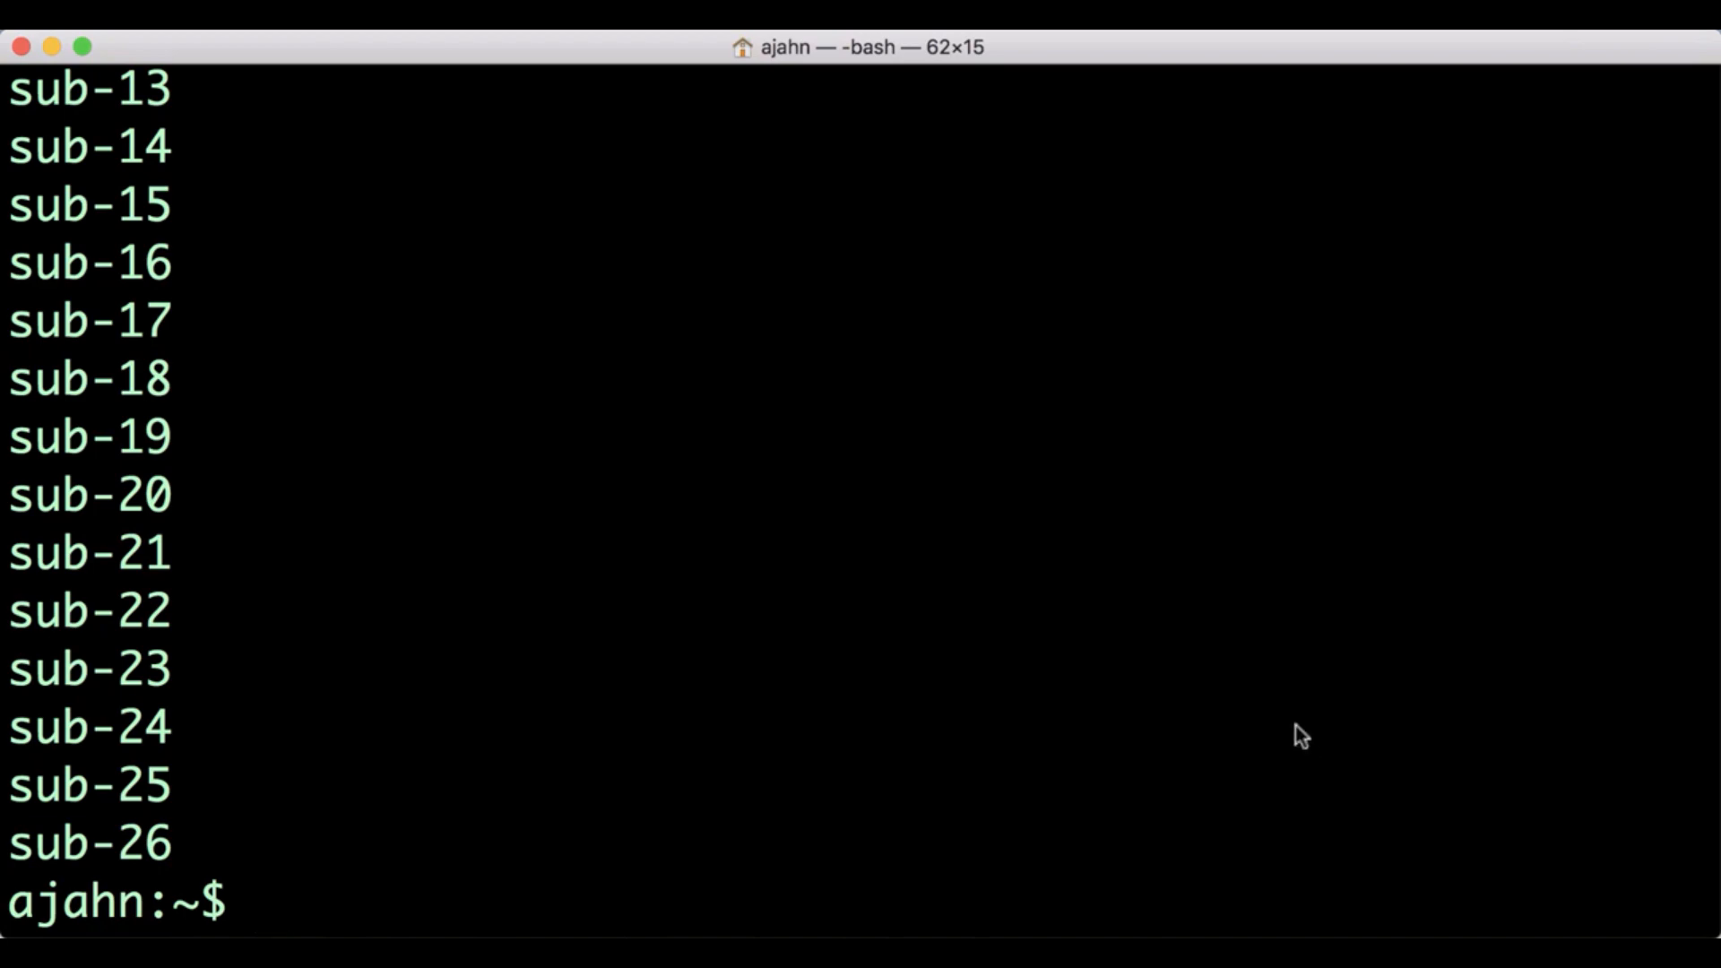
scroll(up, 3)
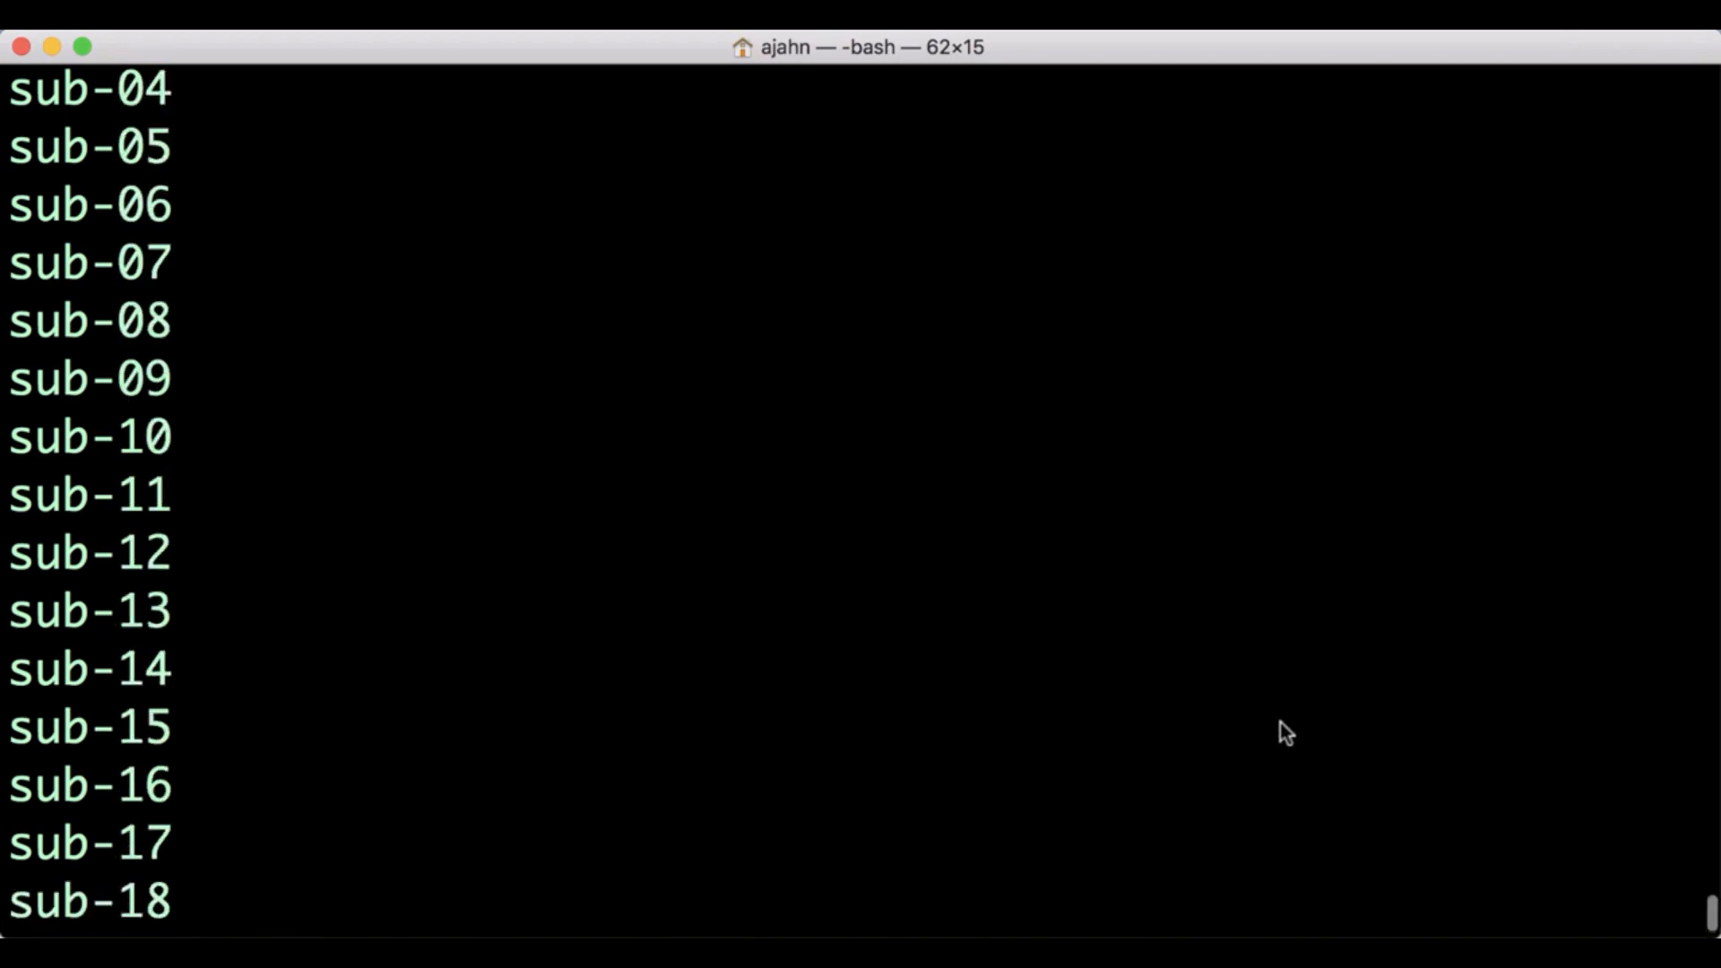